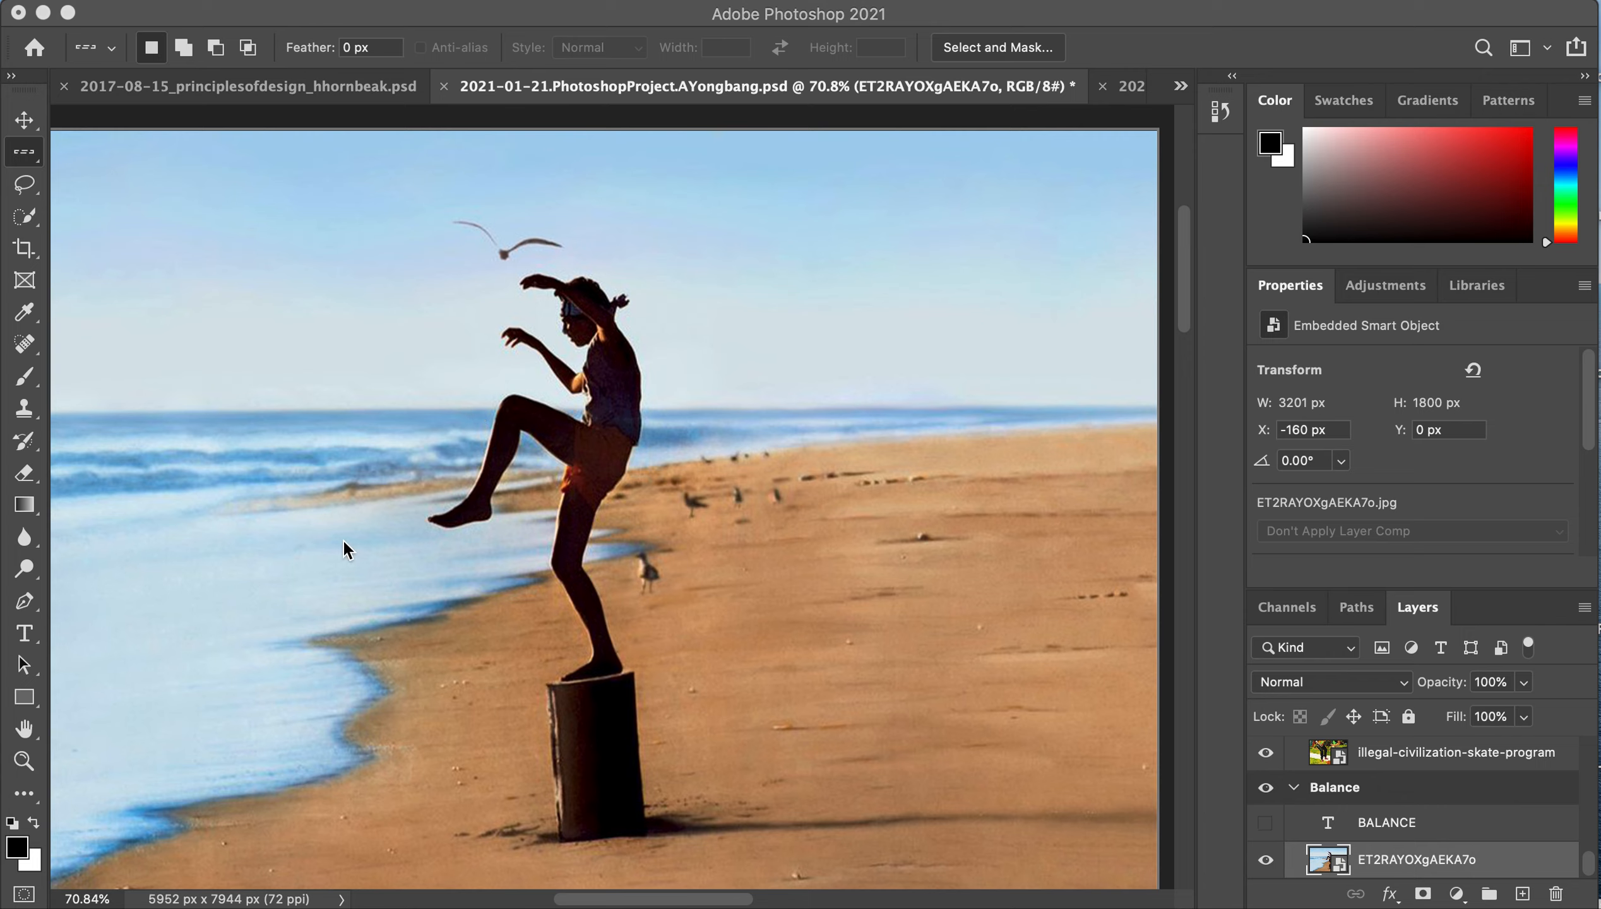
pyautogui.moveTo(332, 537)
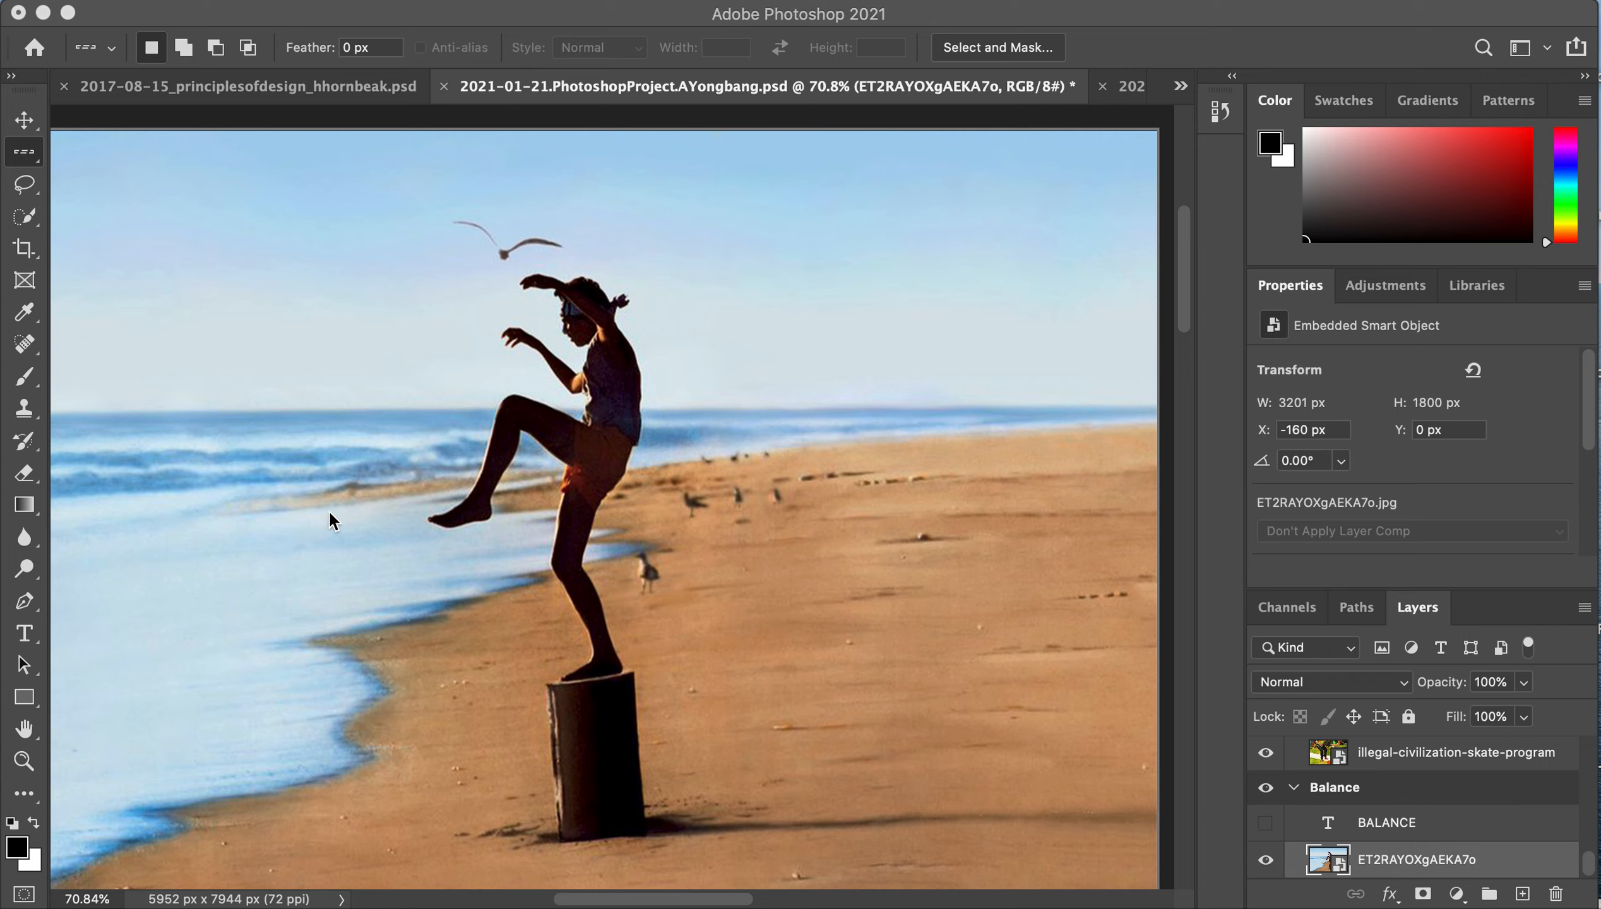
pyautogui.moveTo(39, 151)
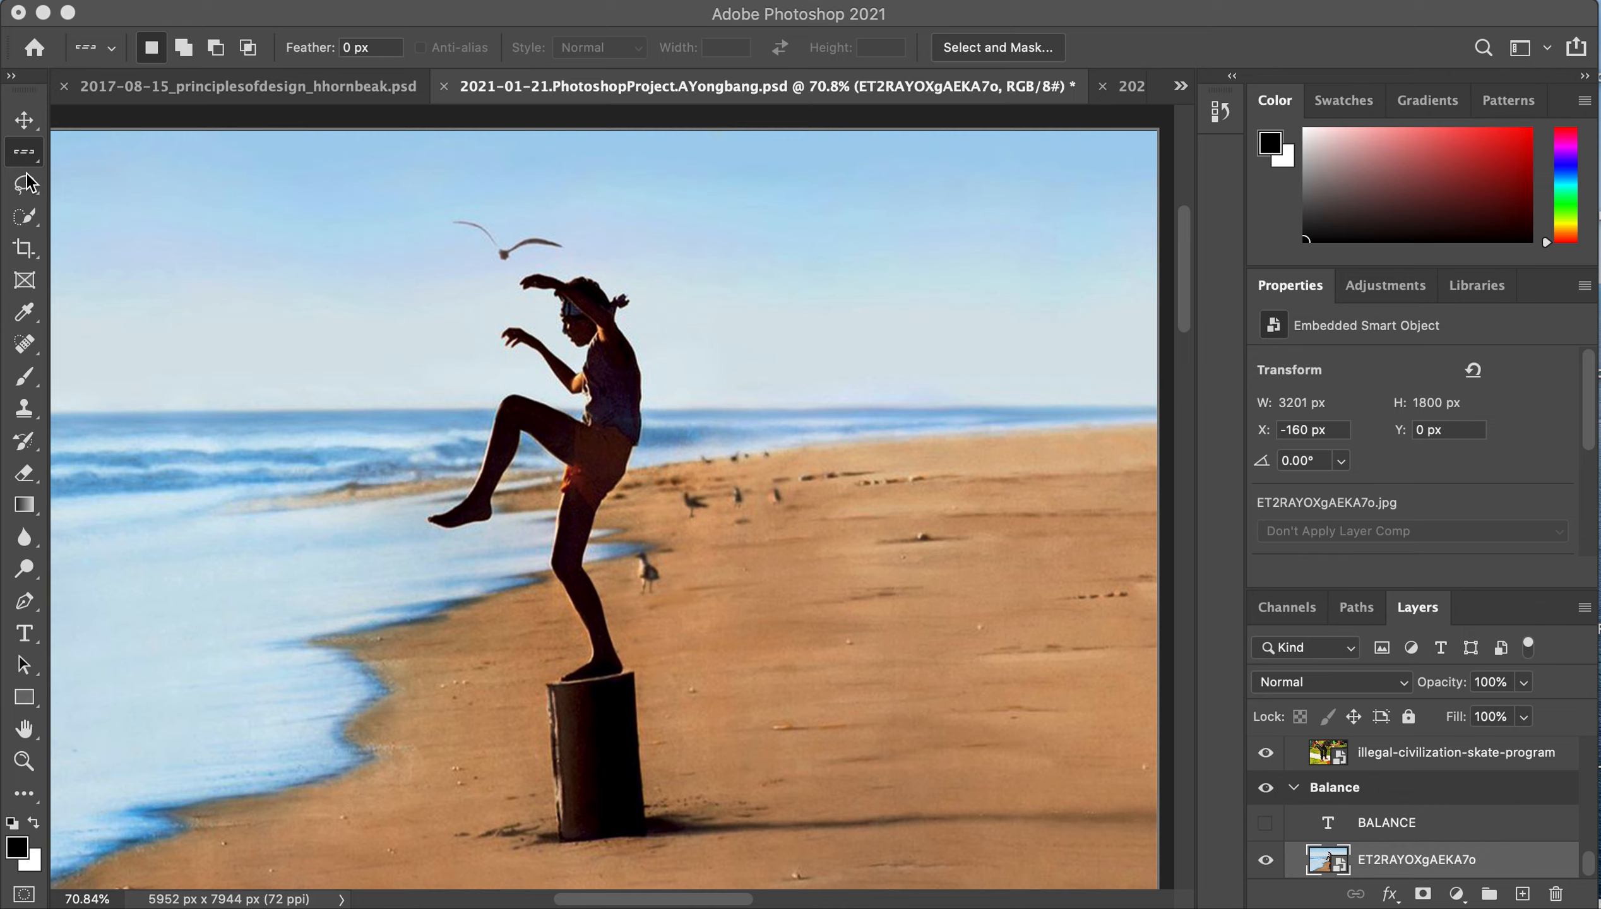
pyautogui.moveTo(29, 218)
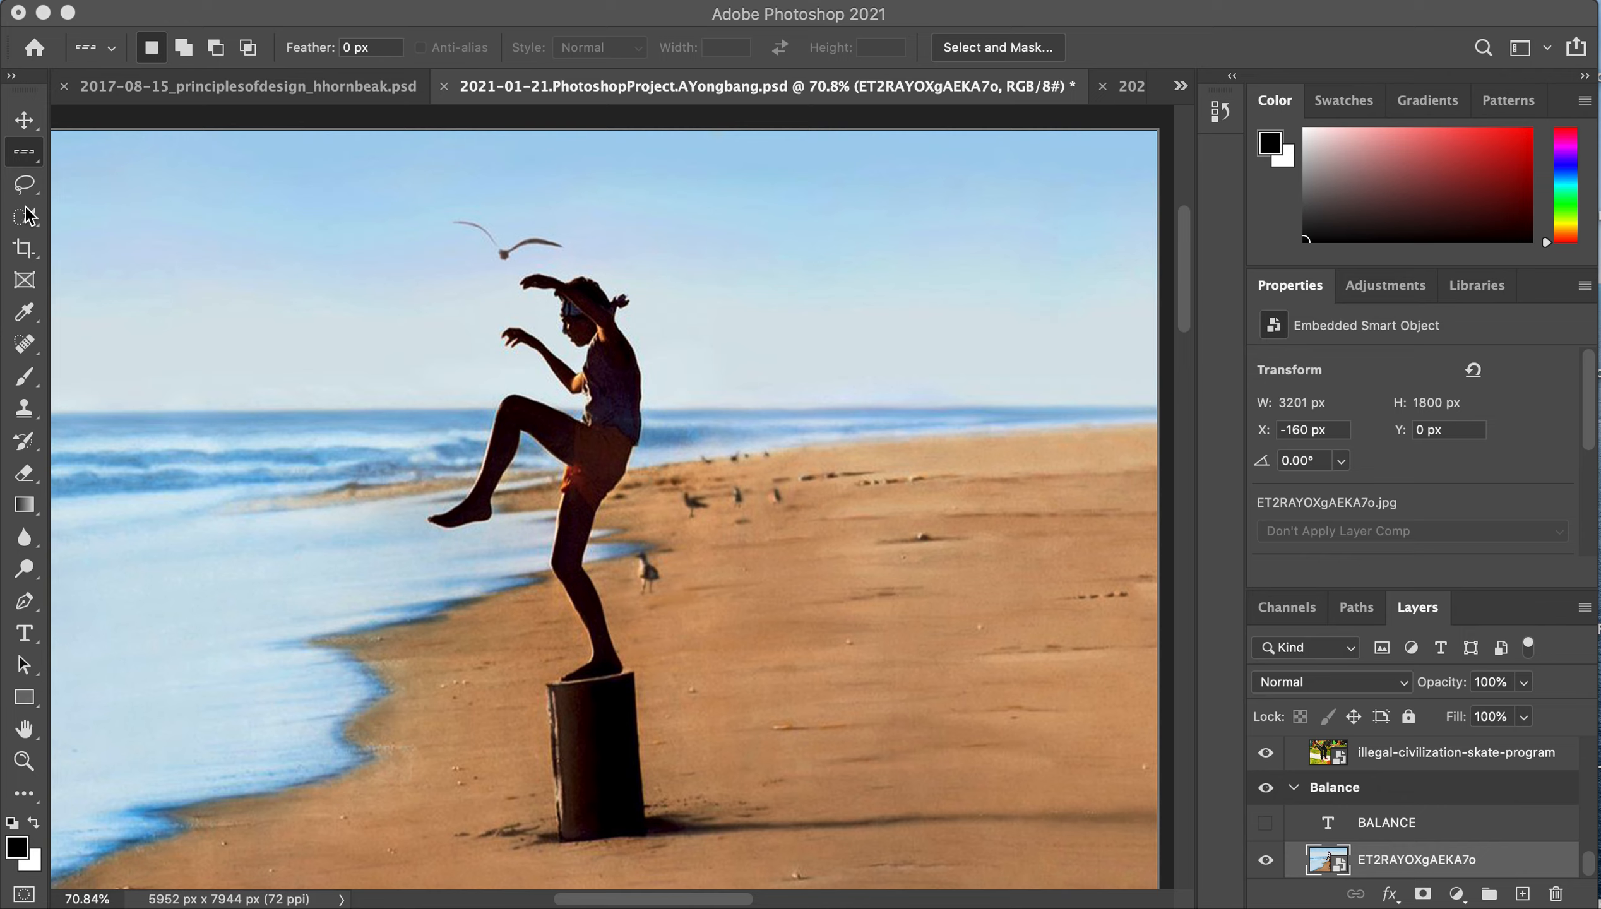
# - Pick the Quick Selection Tool from the toolbar for brushing on a selection
pyautogui.click(21, 217)
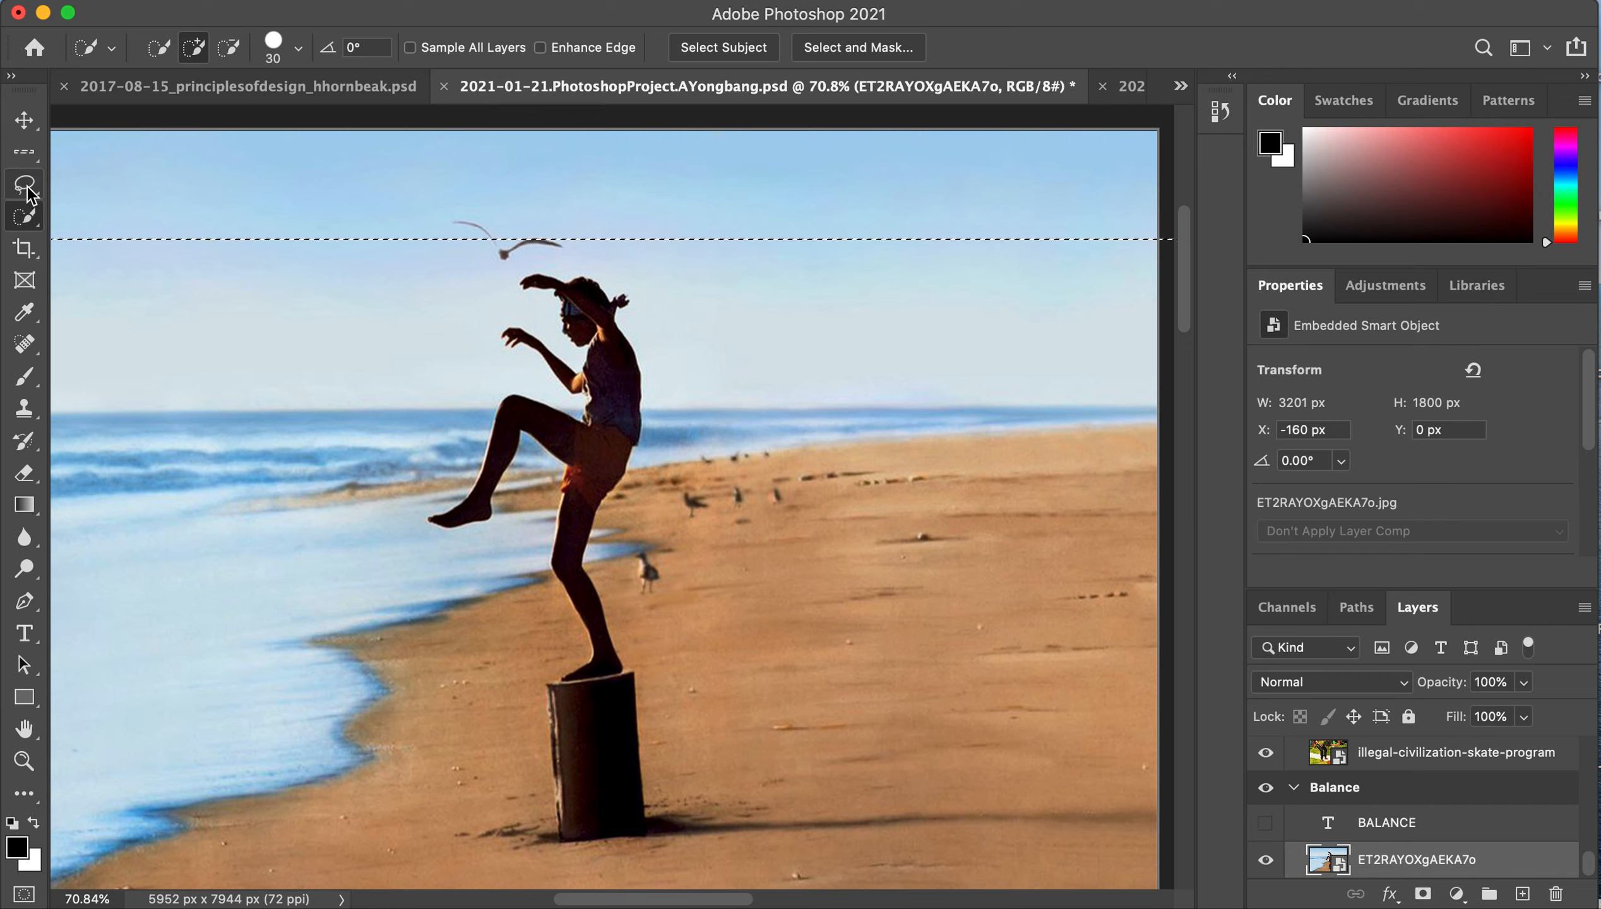
pyautogui.click(17, 184)
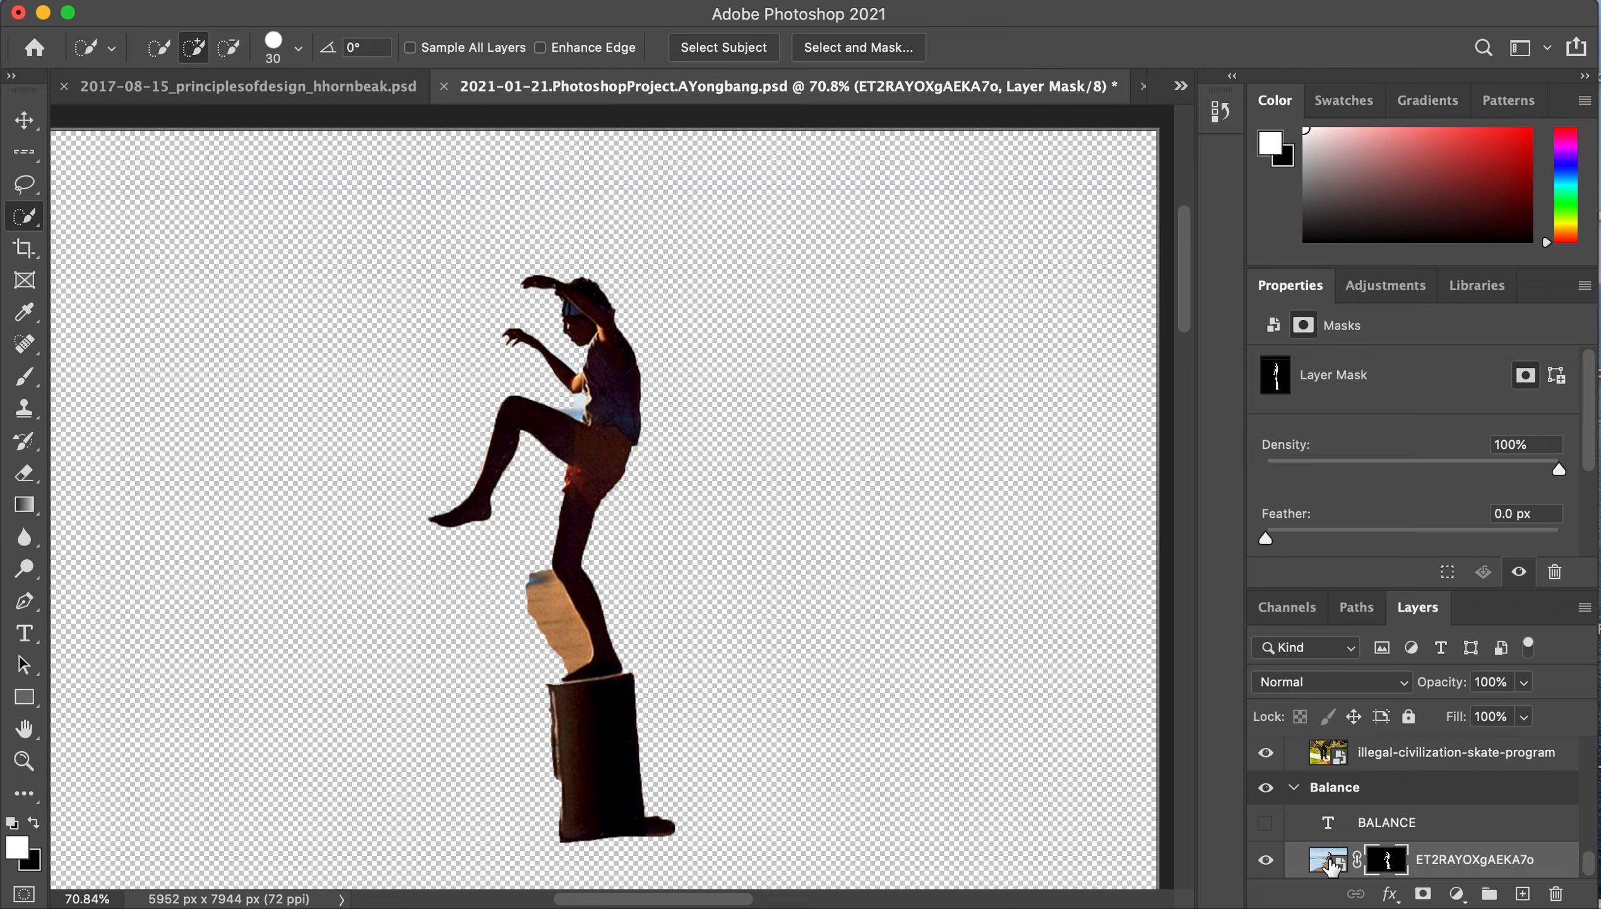
pyautogui.moveTo(591, 639)
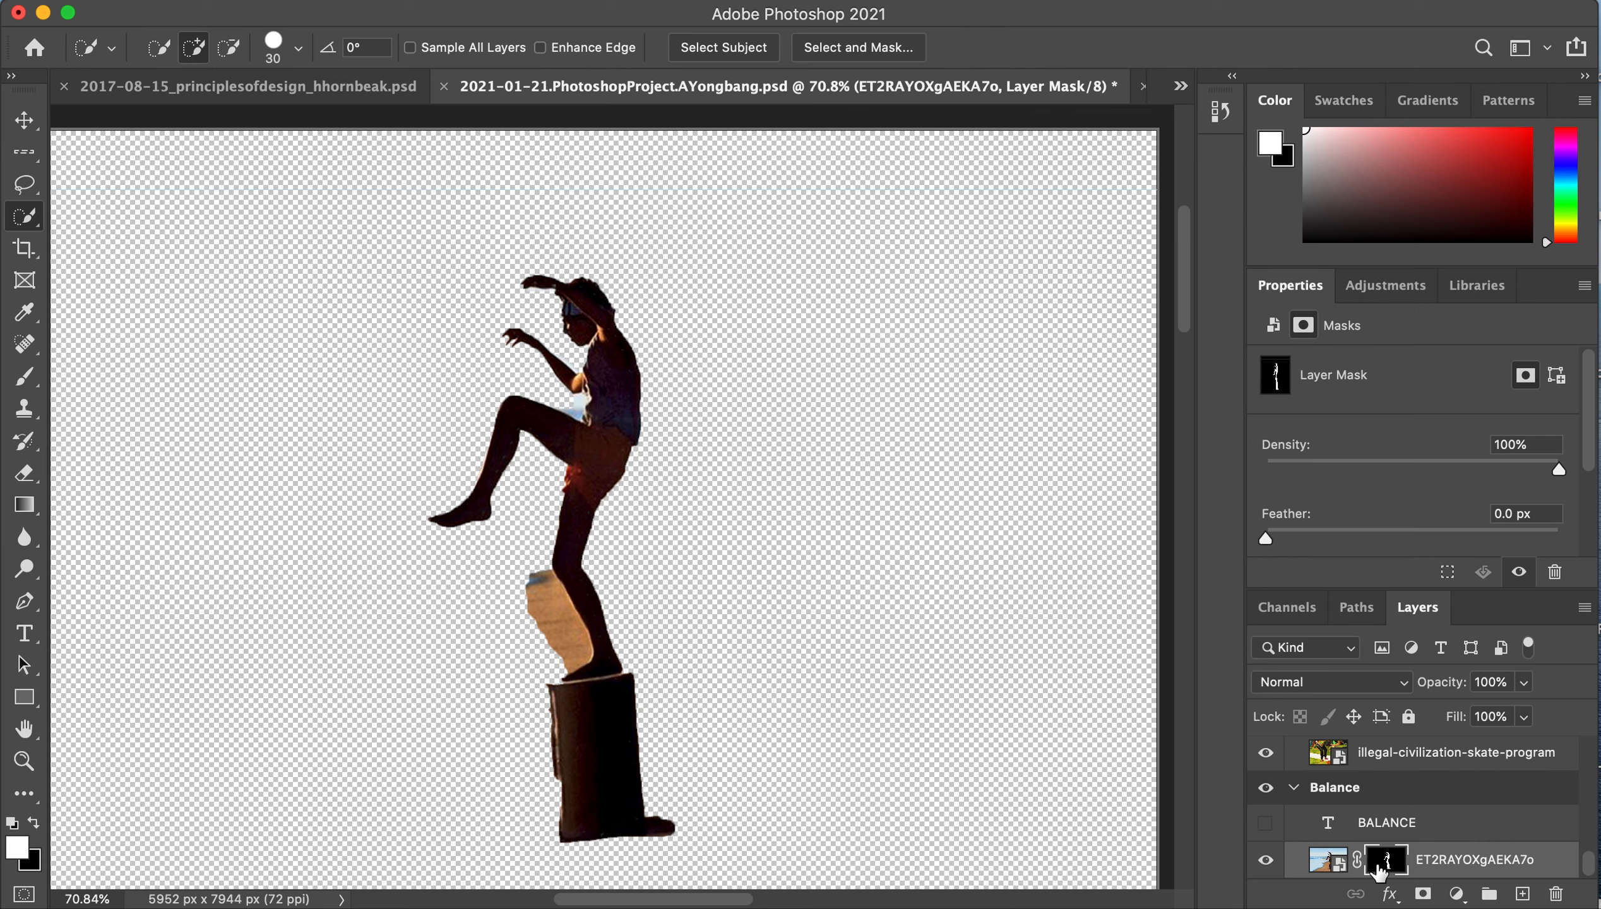
pyautogui.moveTo(1043, 778)
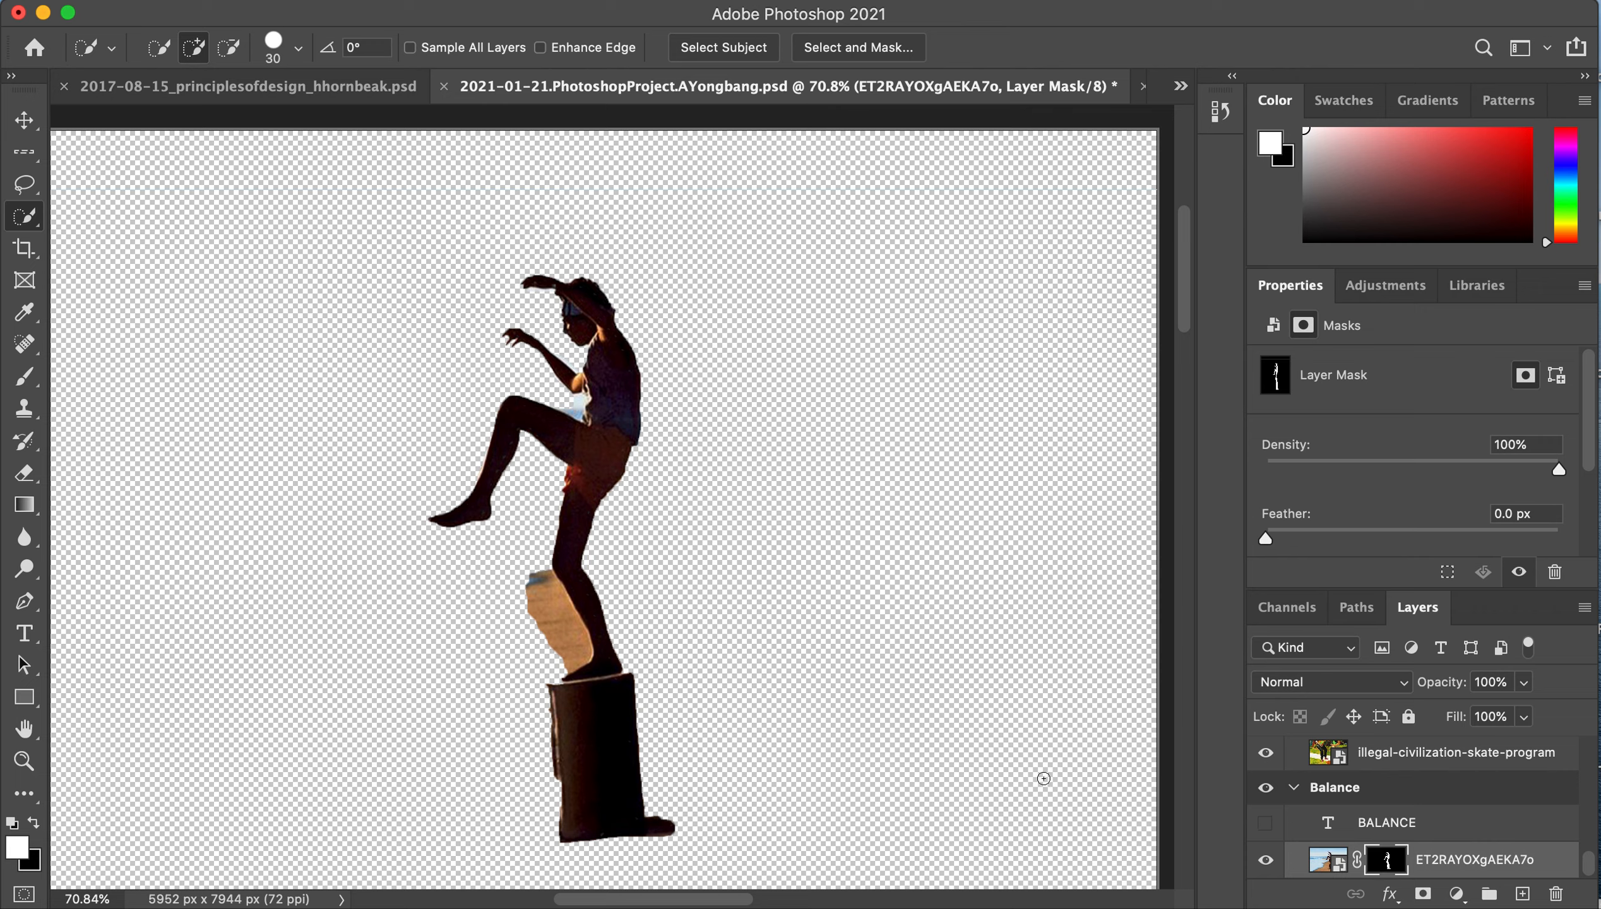
pyautogui.moveTo(790, 729)
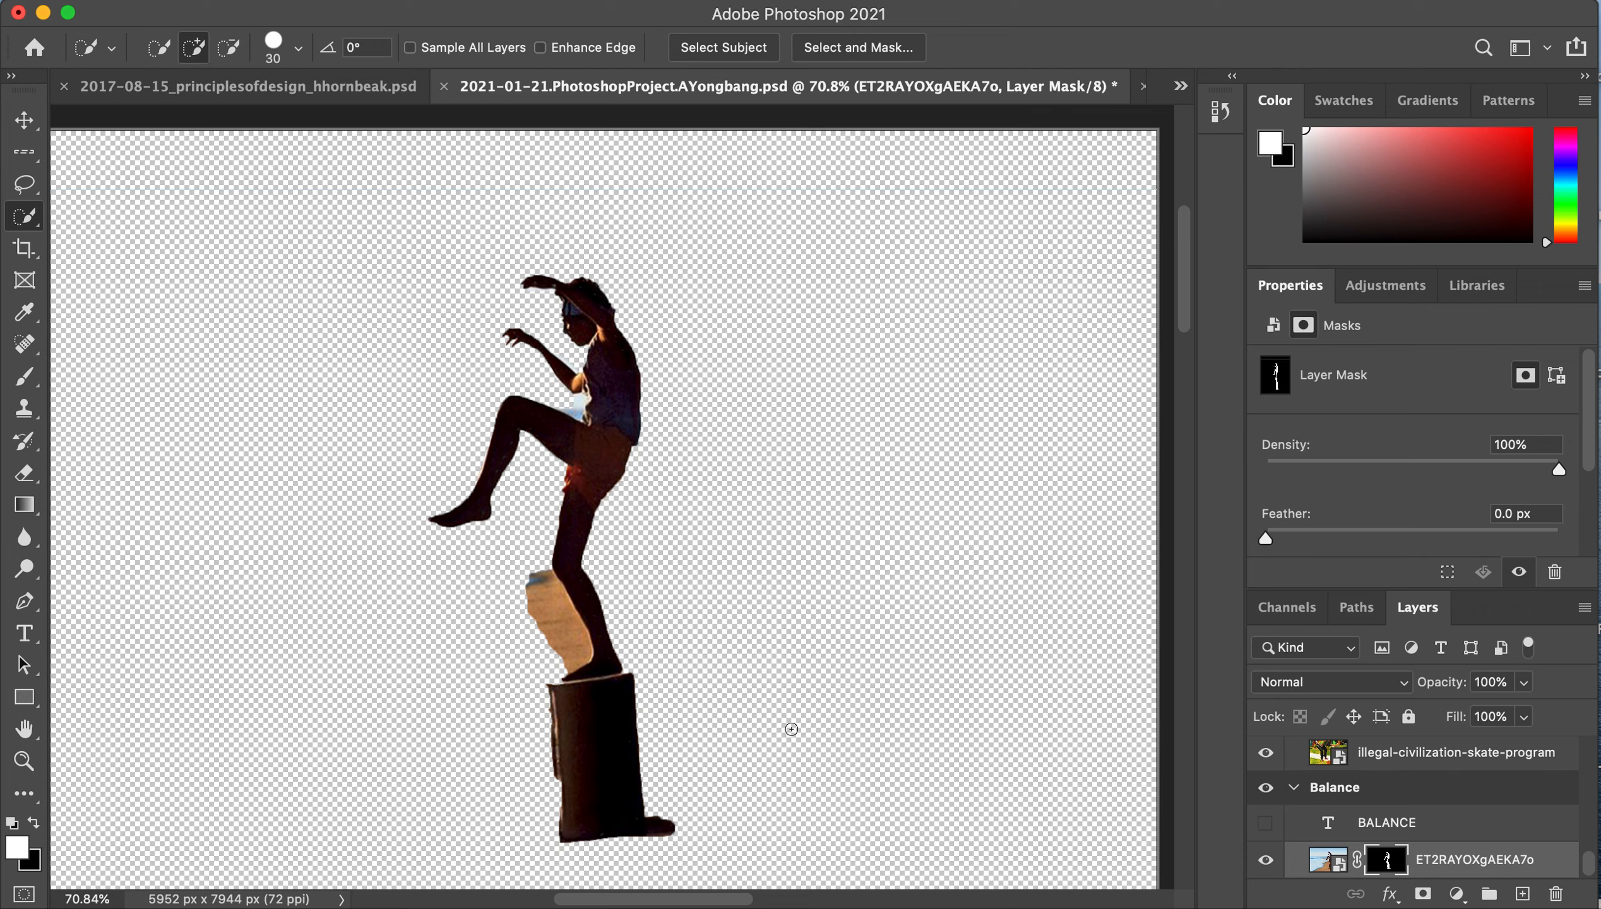
pyautogui.moveTo(605, 772)
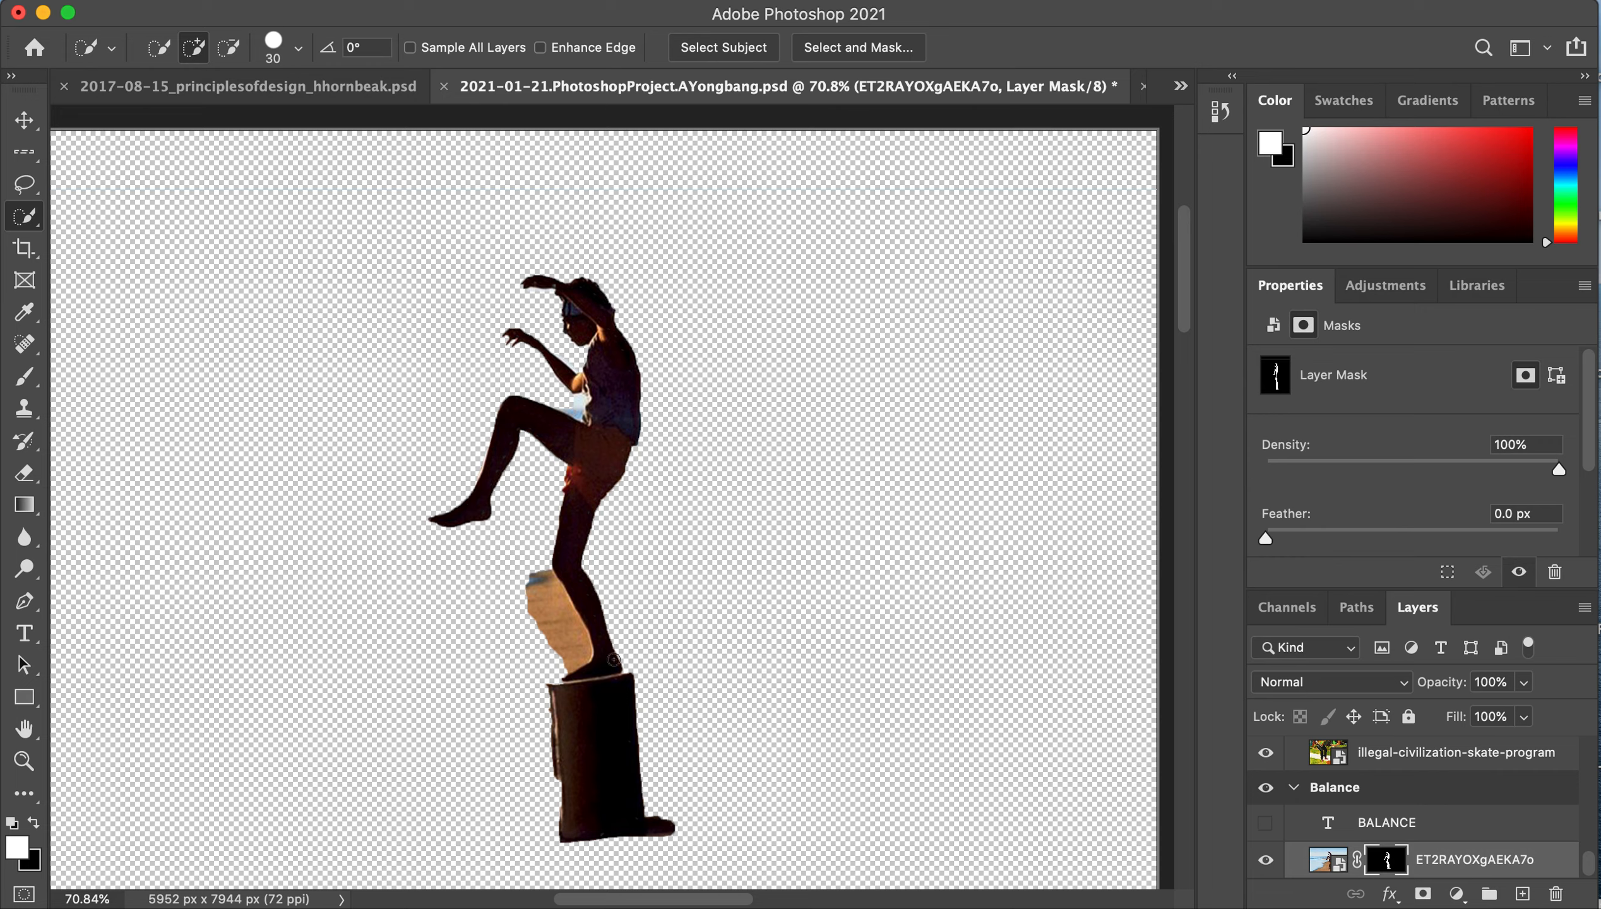
pyautogui.moveTo(911, 620)
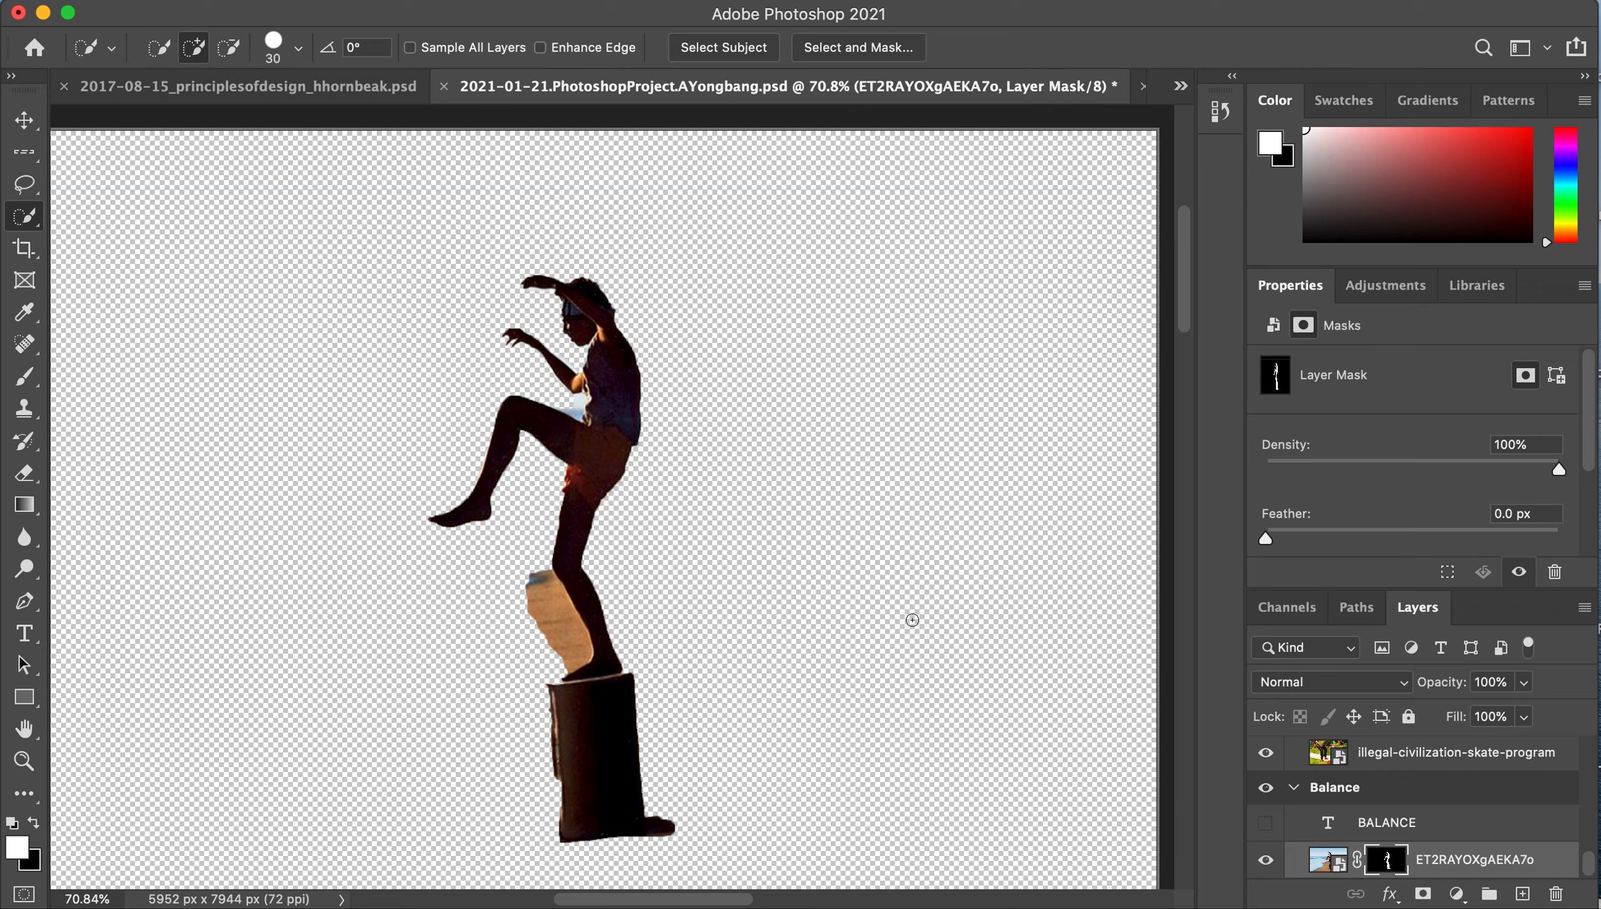
pyautogui.moveTo(407, 685)
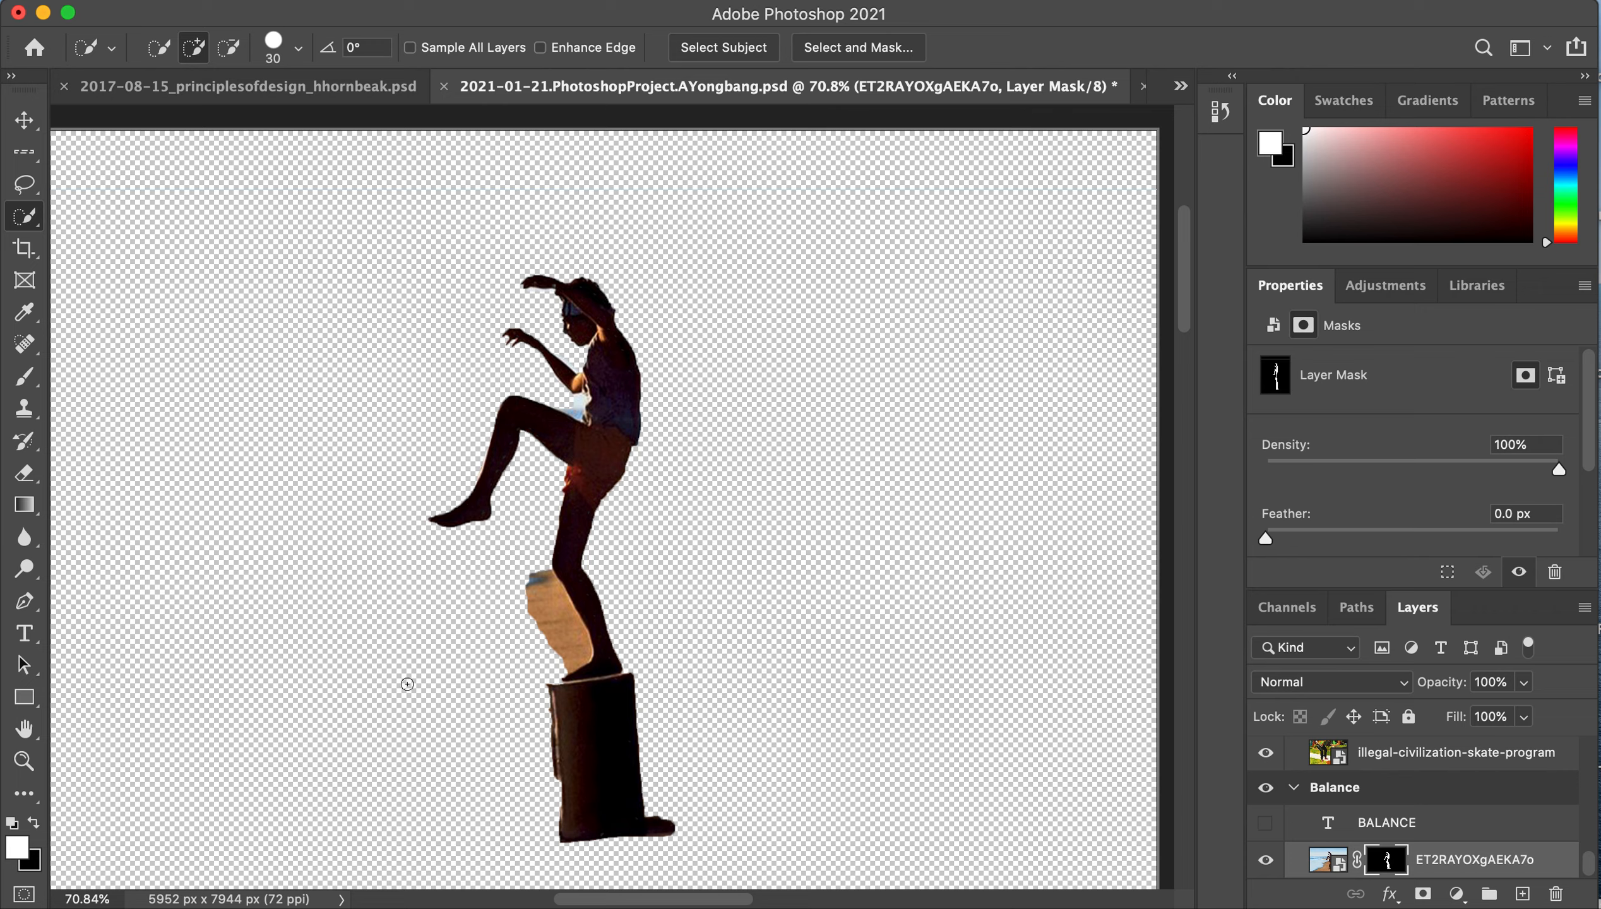
pyautogui.moveTo(251, 542)
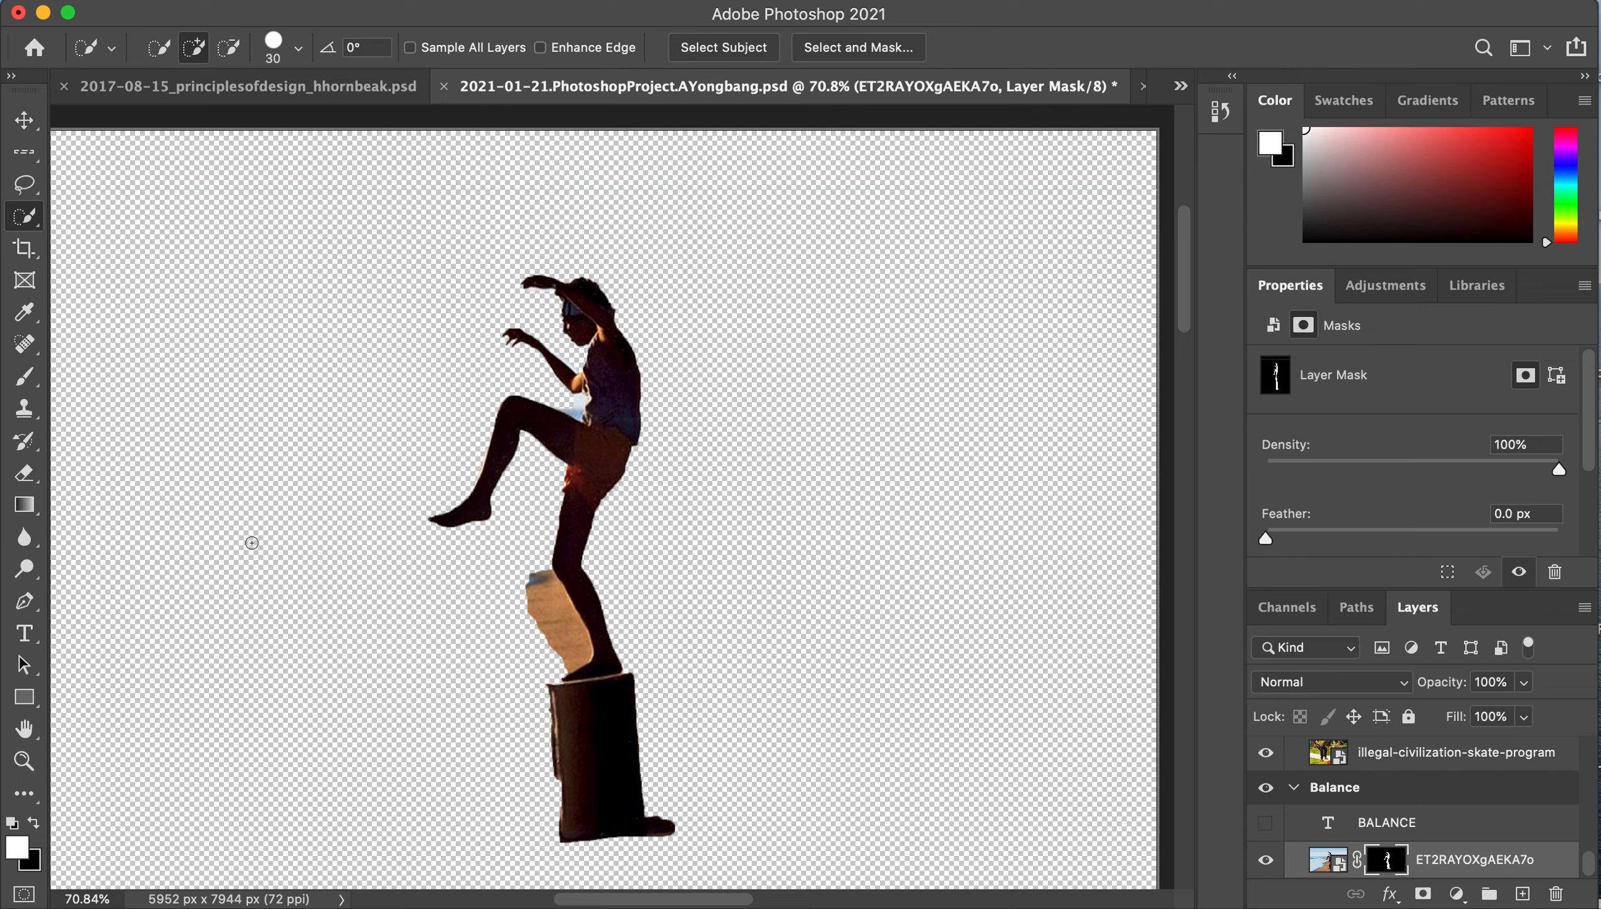
pyautogui.moveTo(543, 613)
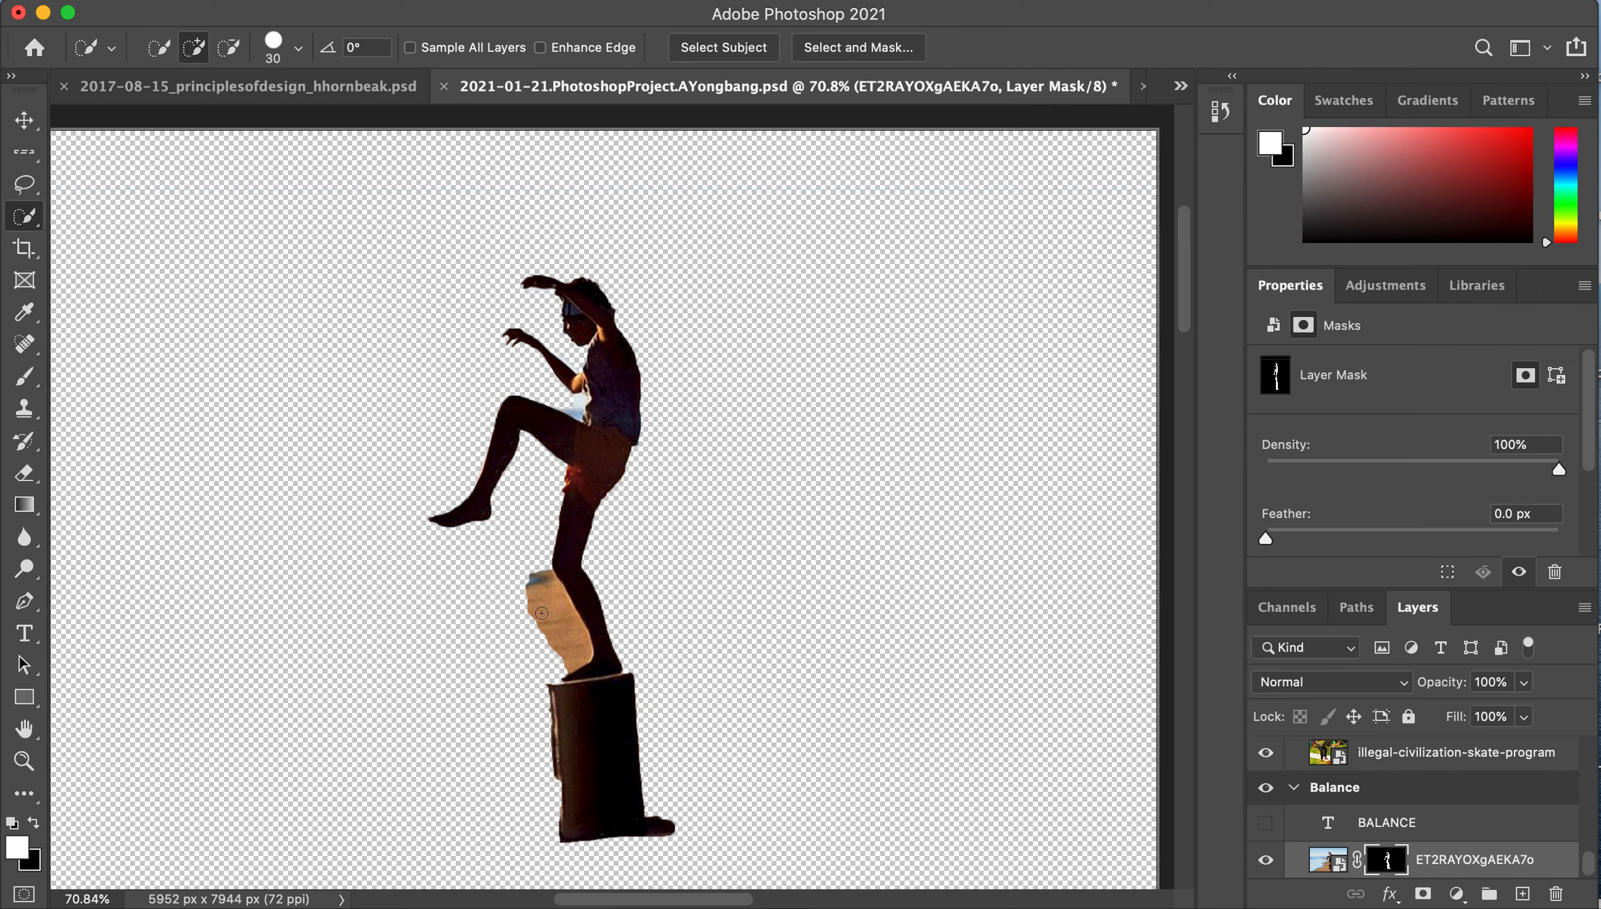
pyautogui.moveTo(436, 642)
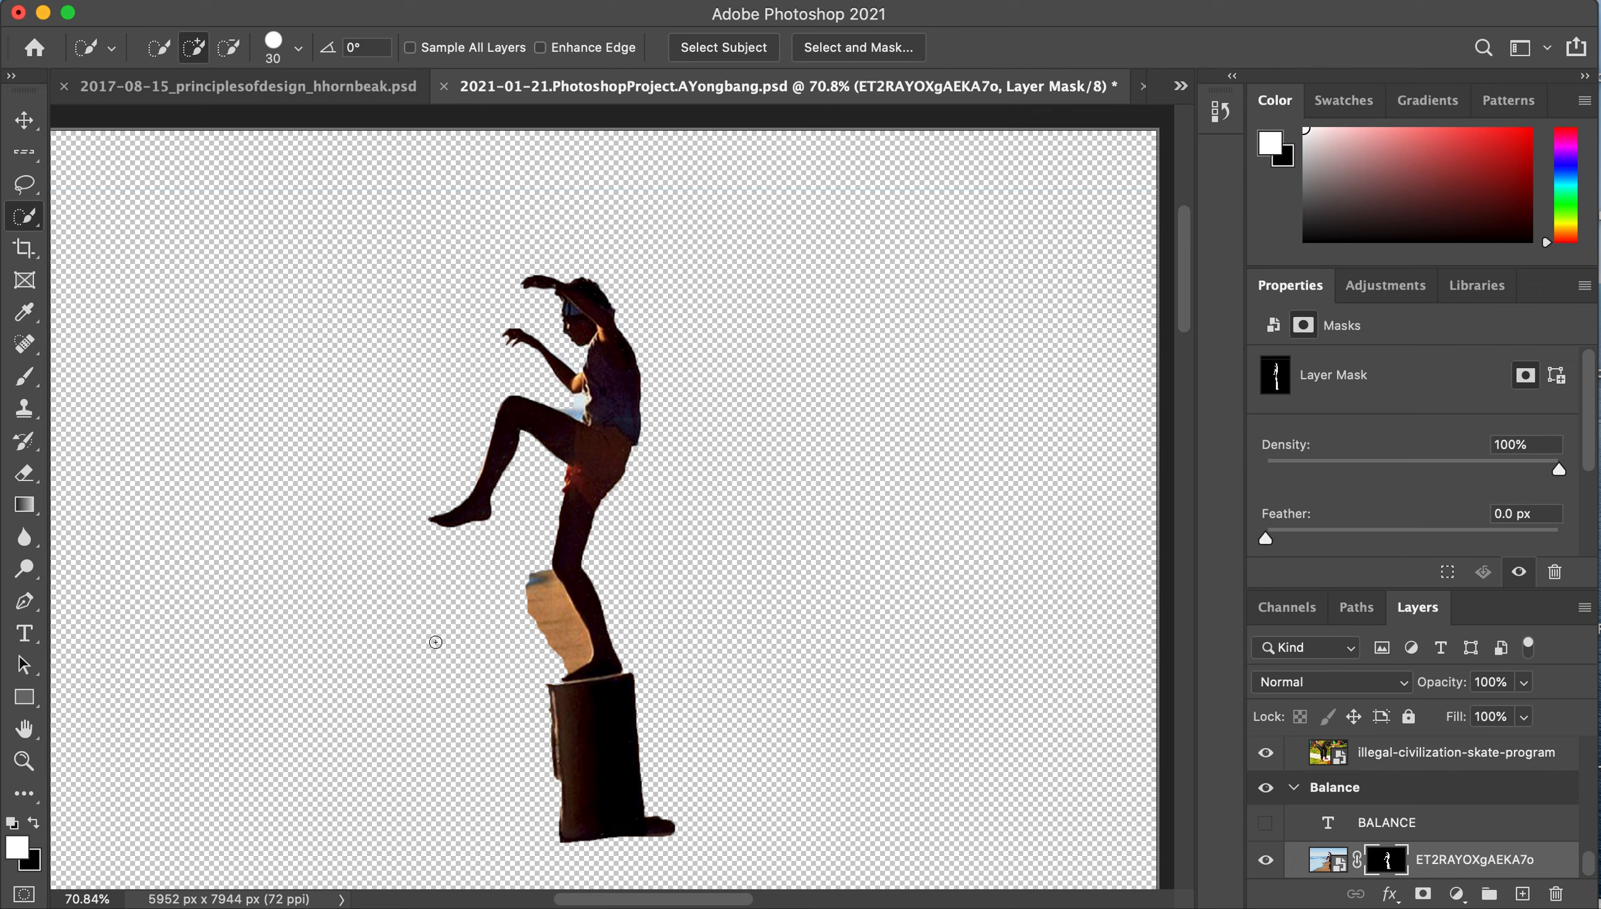
pyautogui.moveTo(513, 610)
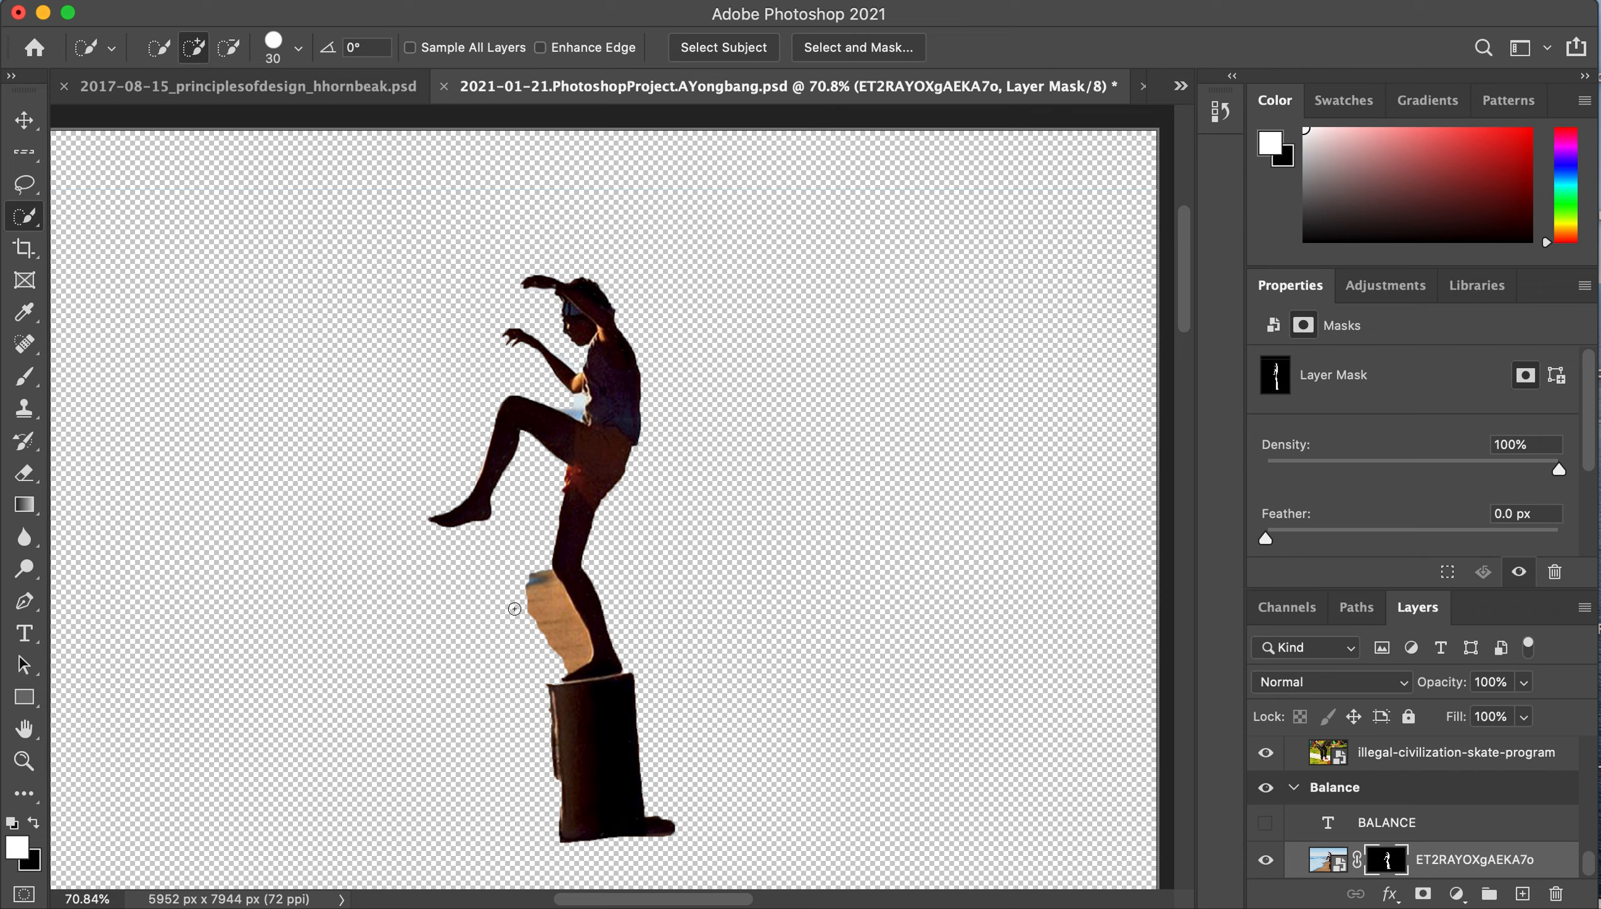
pyautogui.moveTo(156, 658)
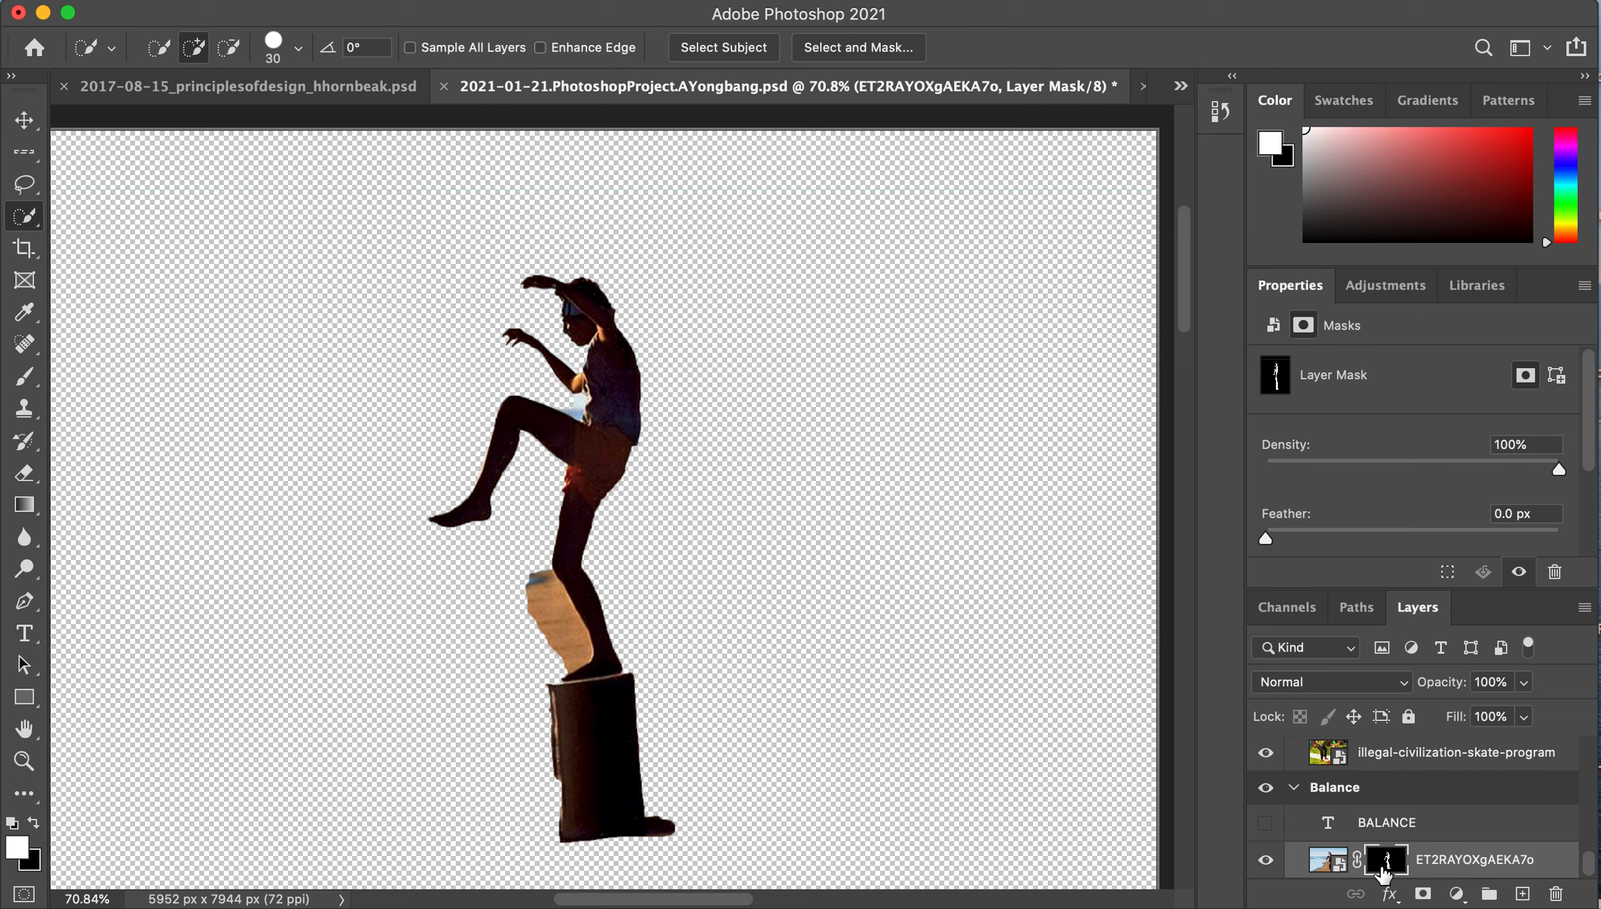
pyautogui.moveTo(1382, 872)
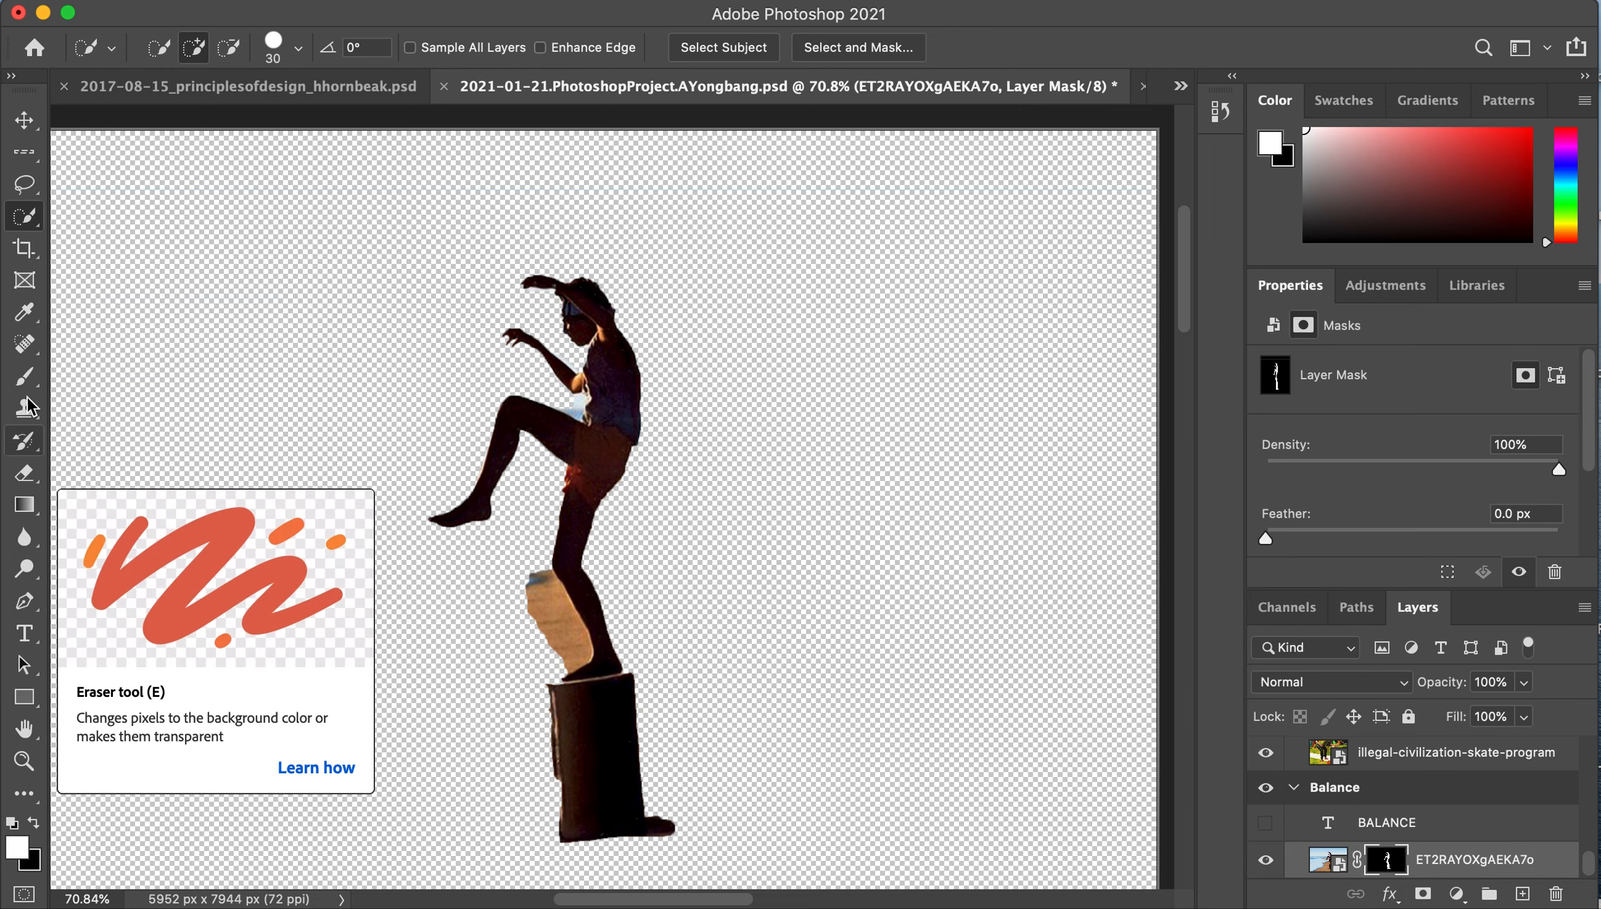
# - With a soft brush, paint the mask along the shin to hide the sand patch beside the leg
pyautogui.click(24, 377)
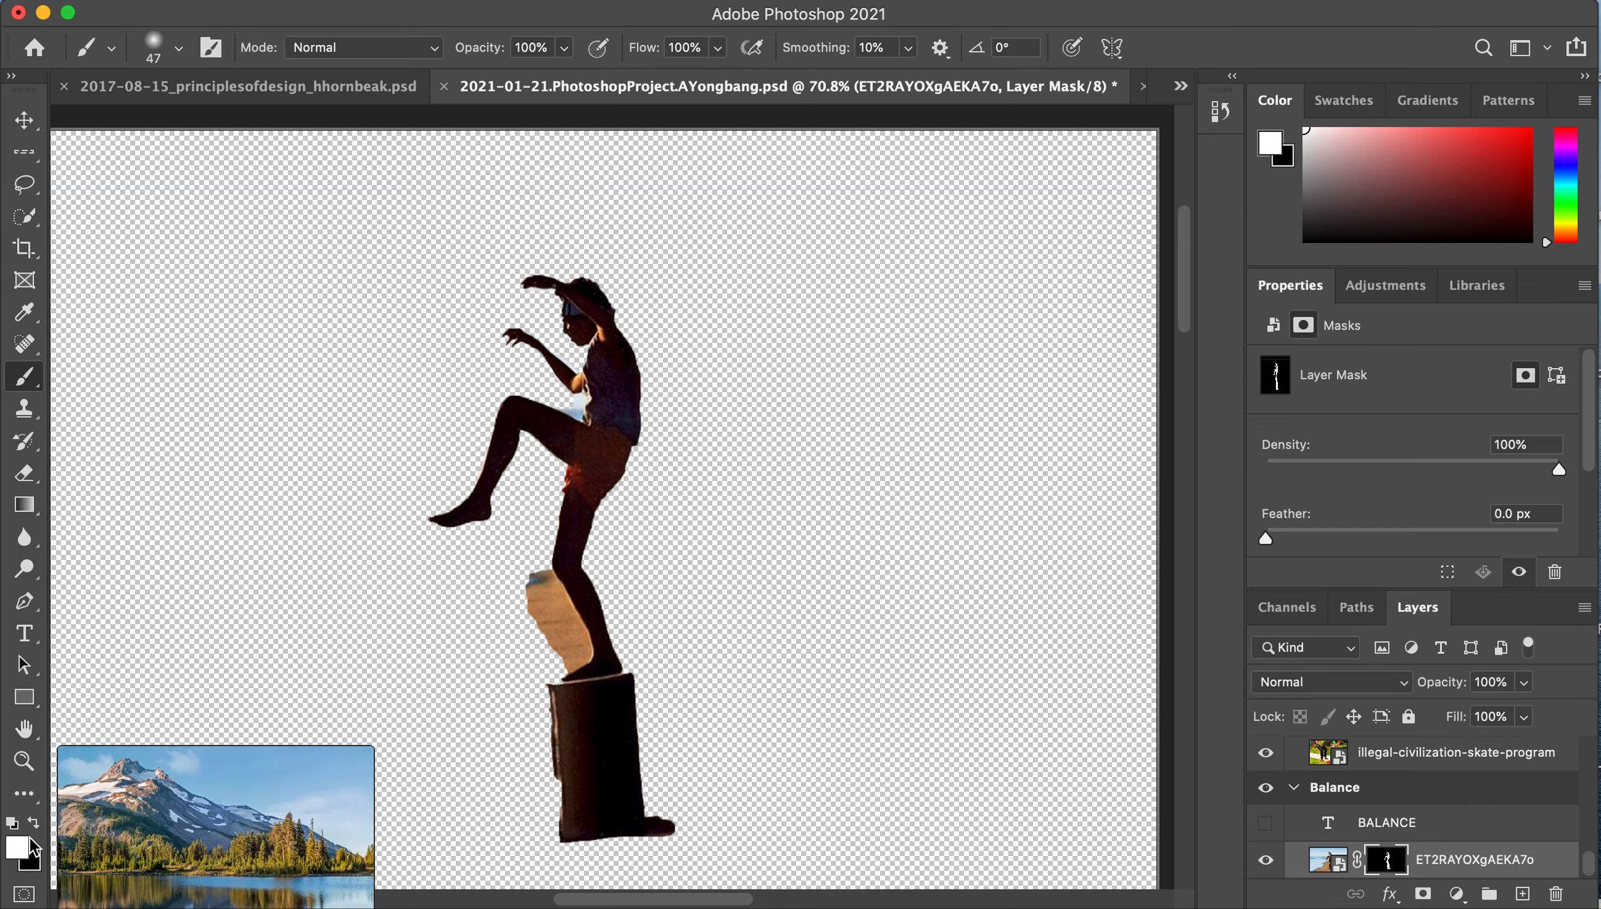
pyautogui.moveTo(14, 850)
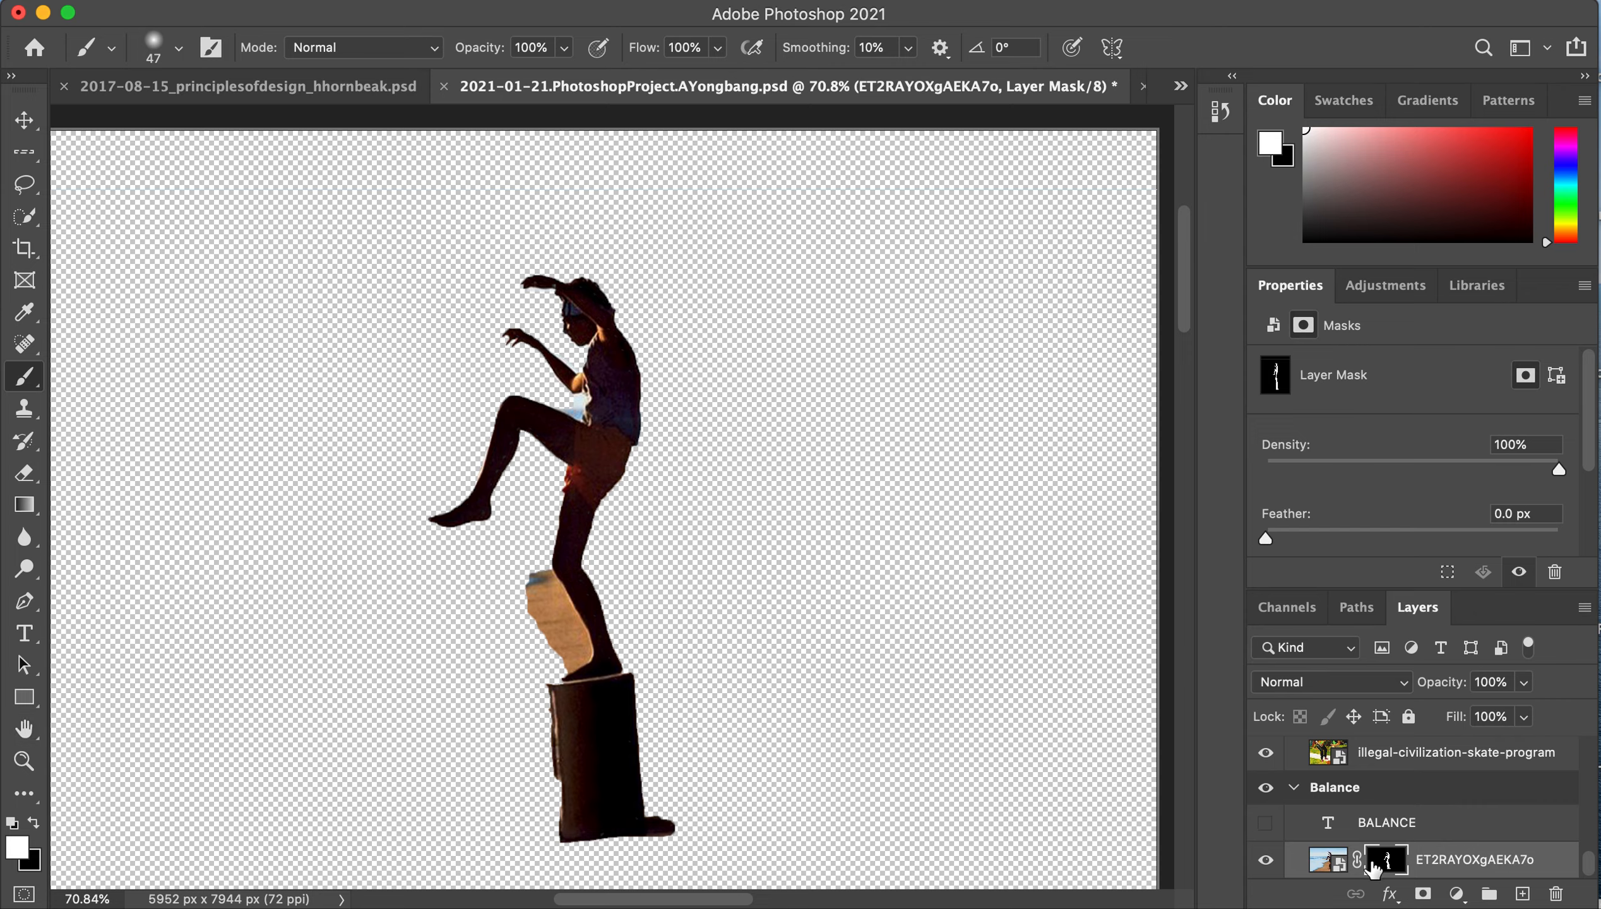
pyautogui.moveTo(1385, 871)
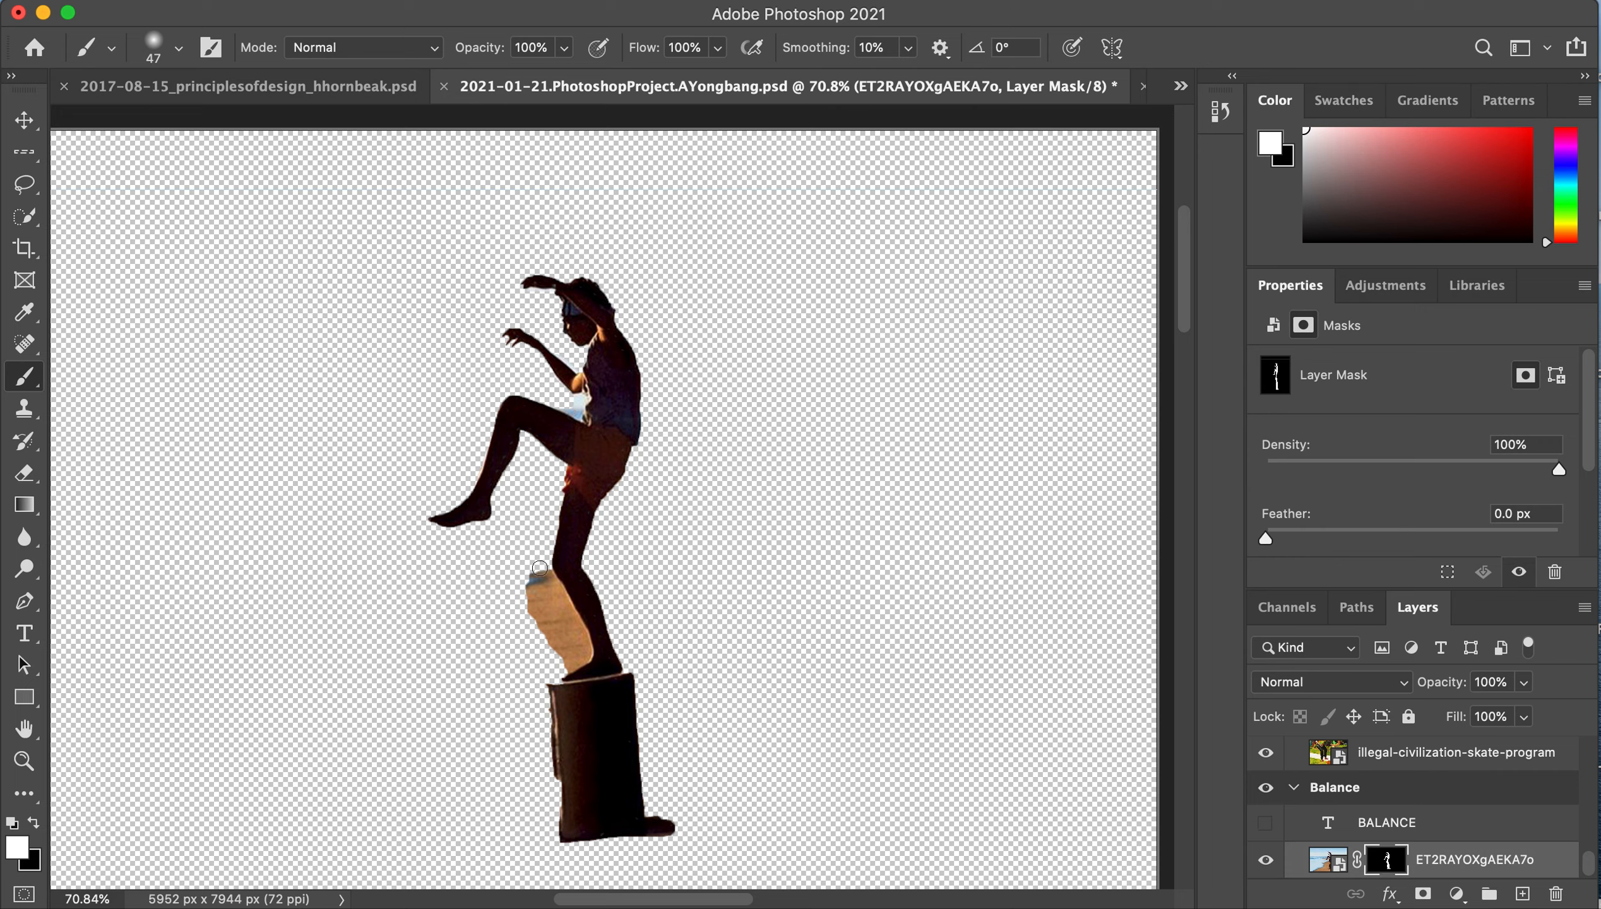
pyautogui.moveTo(569, 634)
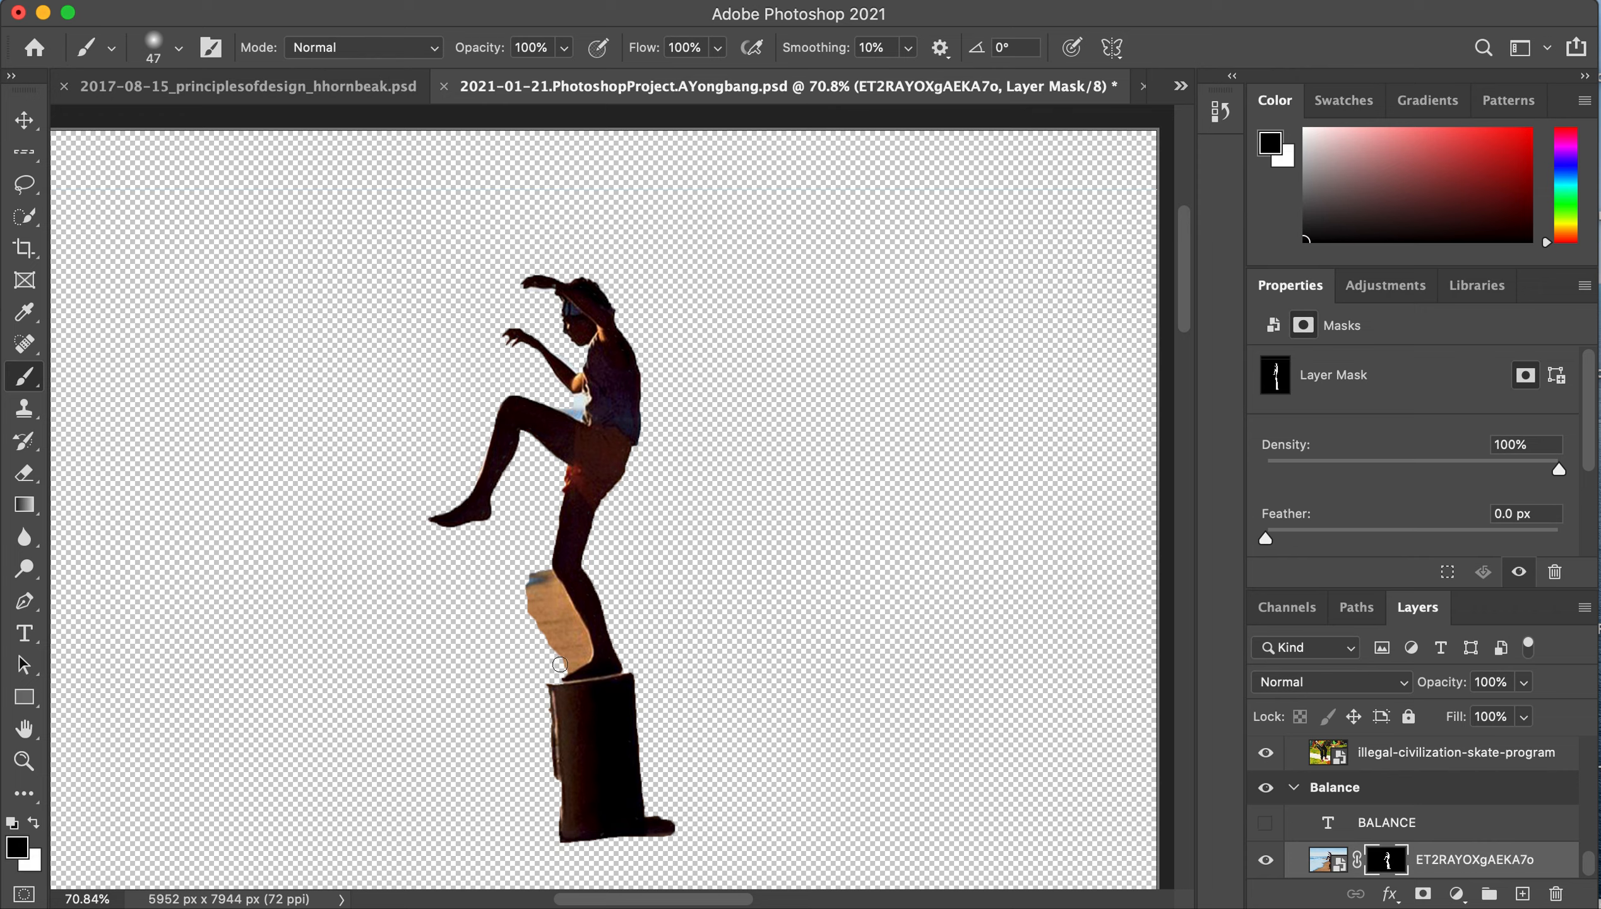
pyautogui.moveTo(560, 664); pyautogui.dragTo(554, 630)
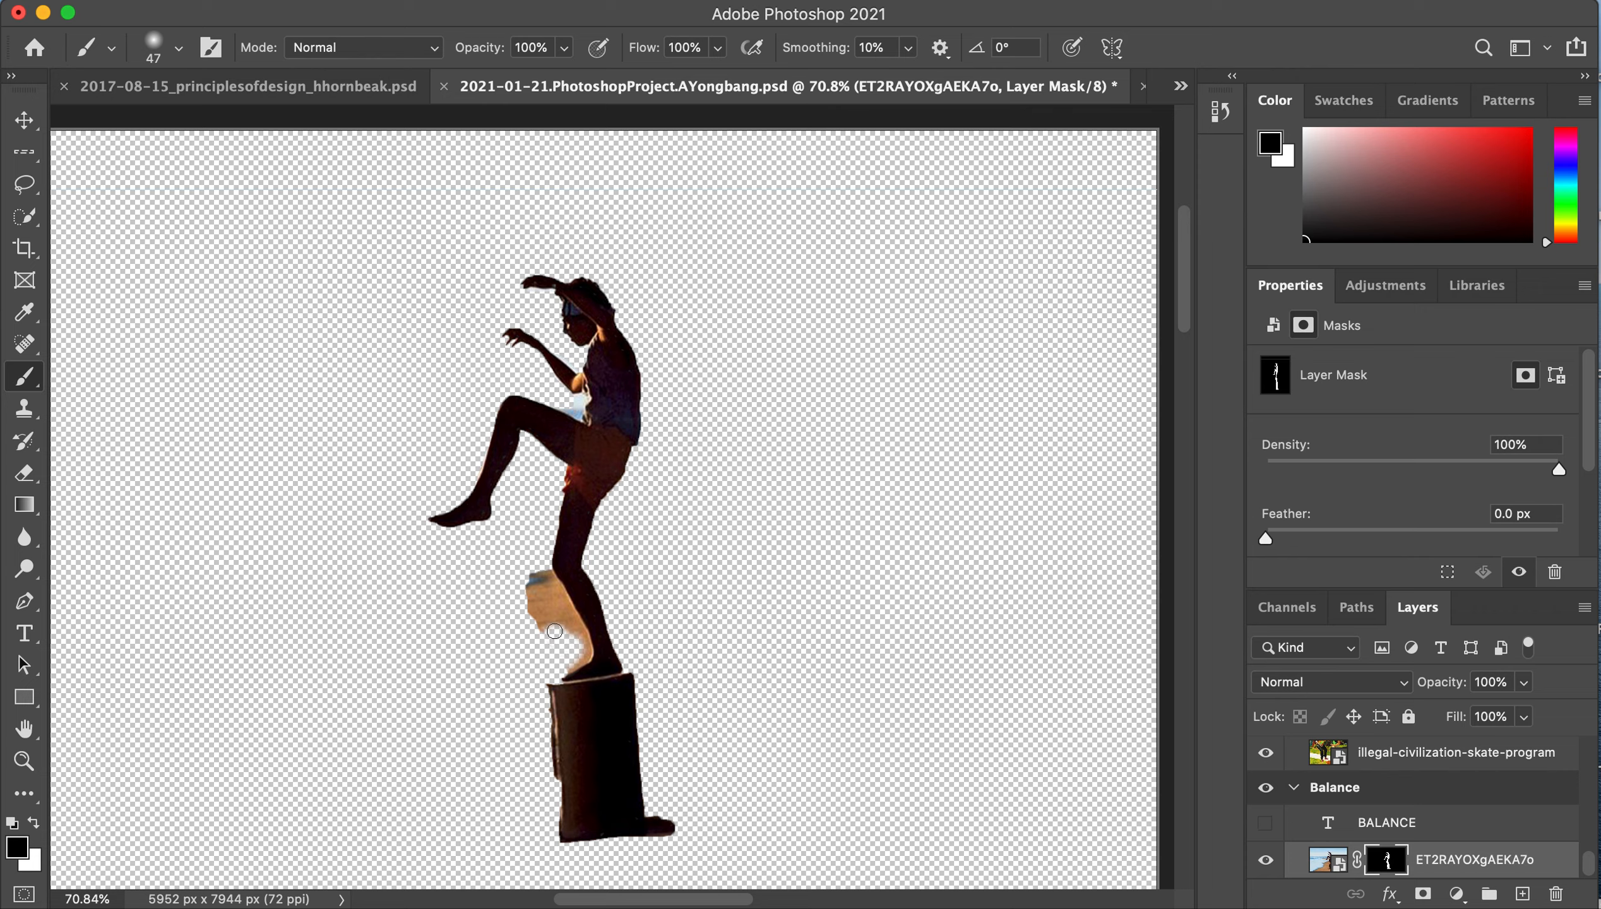
pyautogui.moveTo(555, 631); pyautogui.dragTo(537, 580)
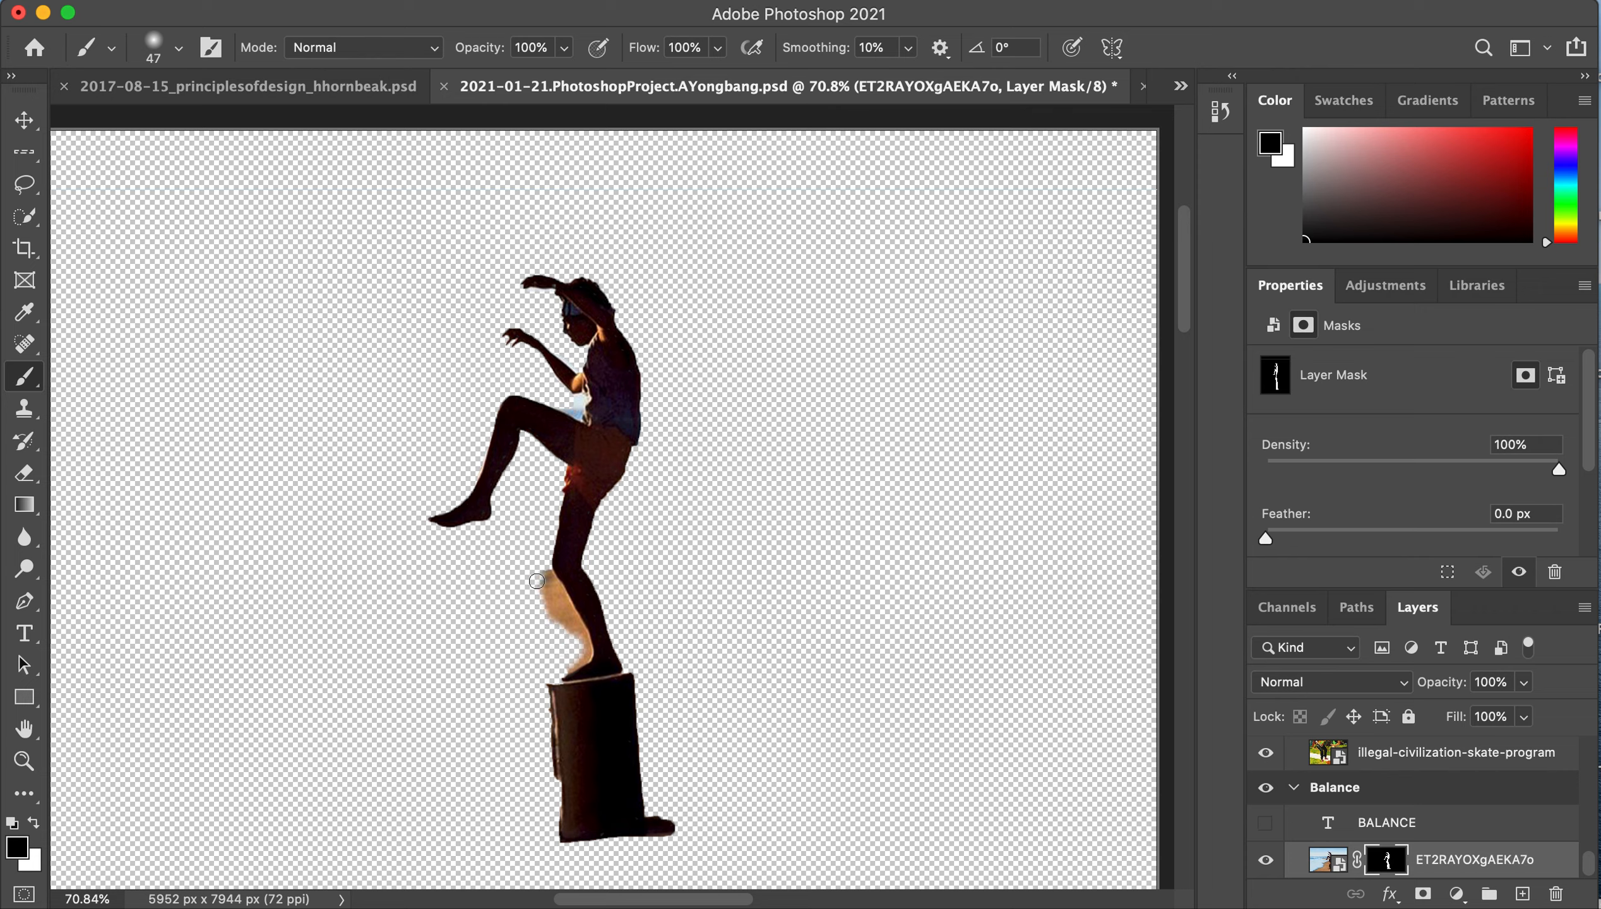
pyautogui.moveTo(538, 580); pyautogui.dragTo(567, 664)
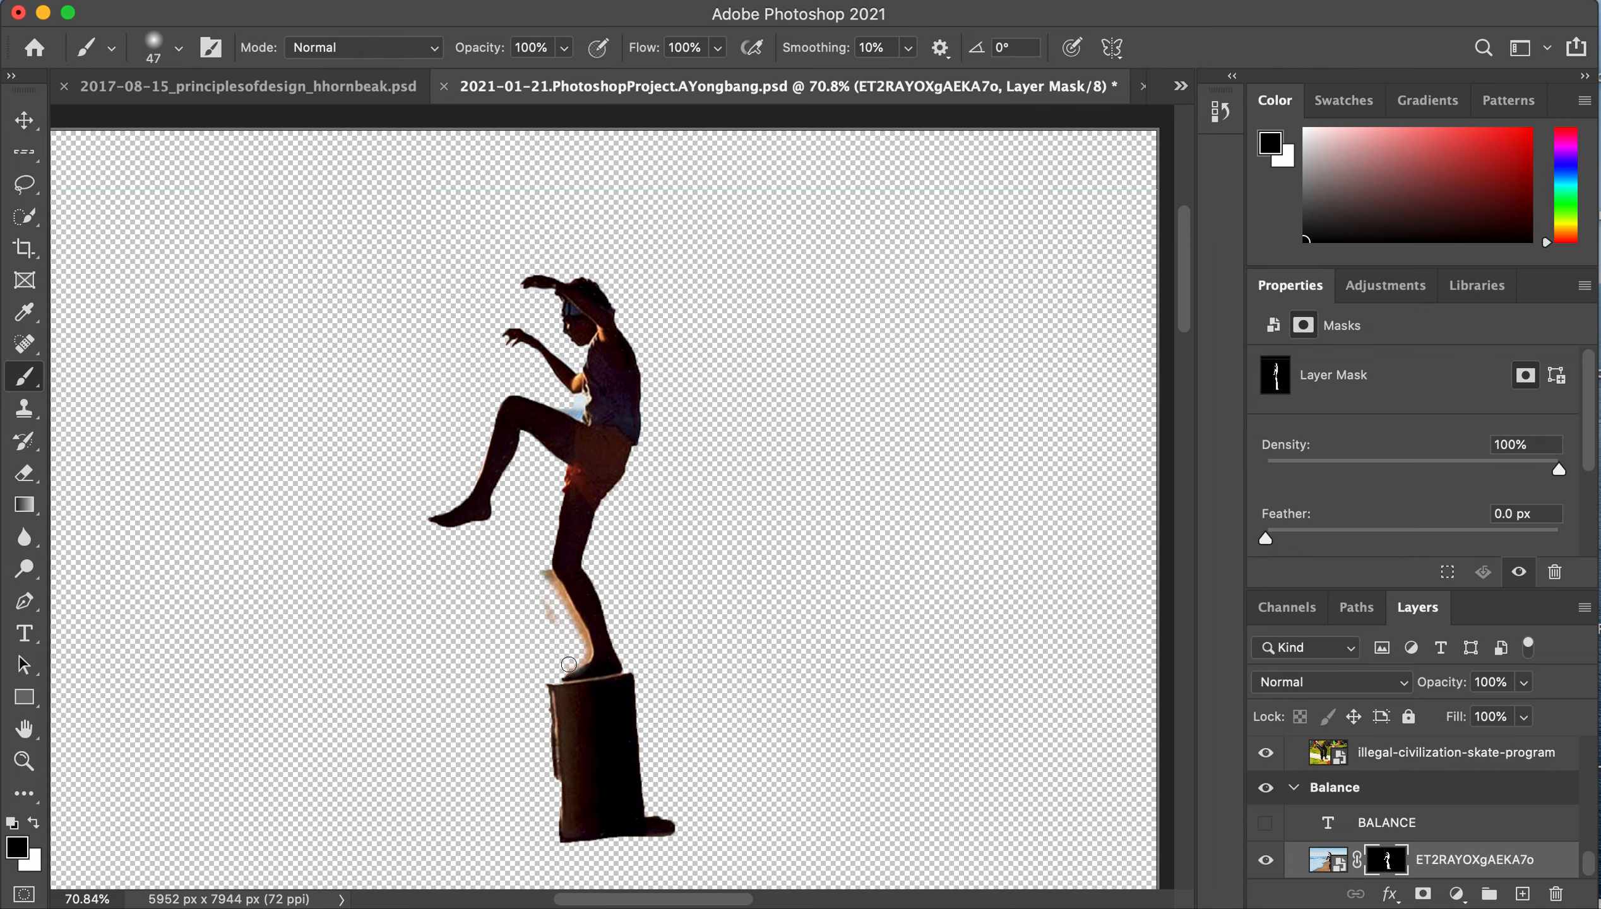
pyautogui.moveTo(567, 664); pyautogui.dragTo(562, 604)
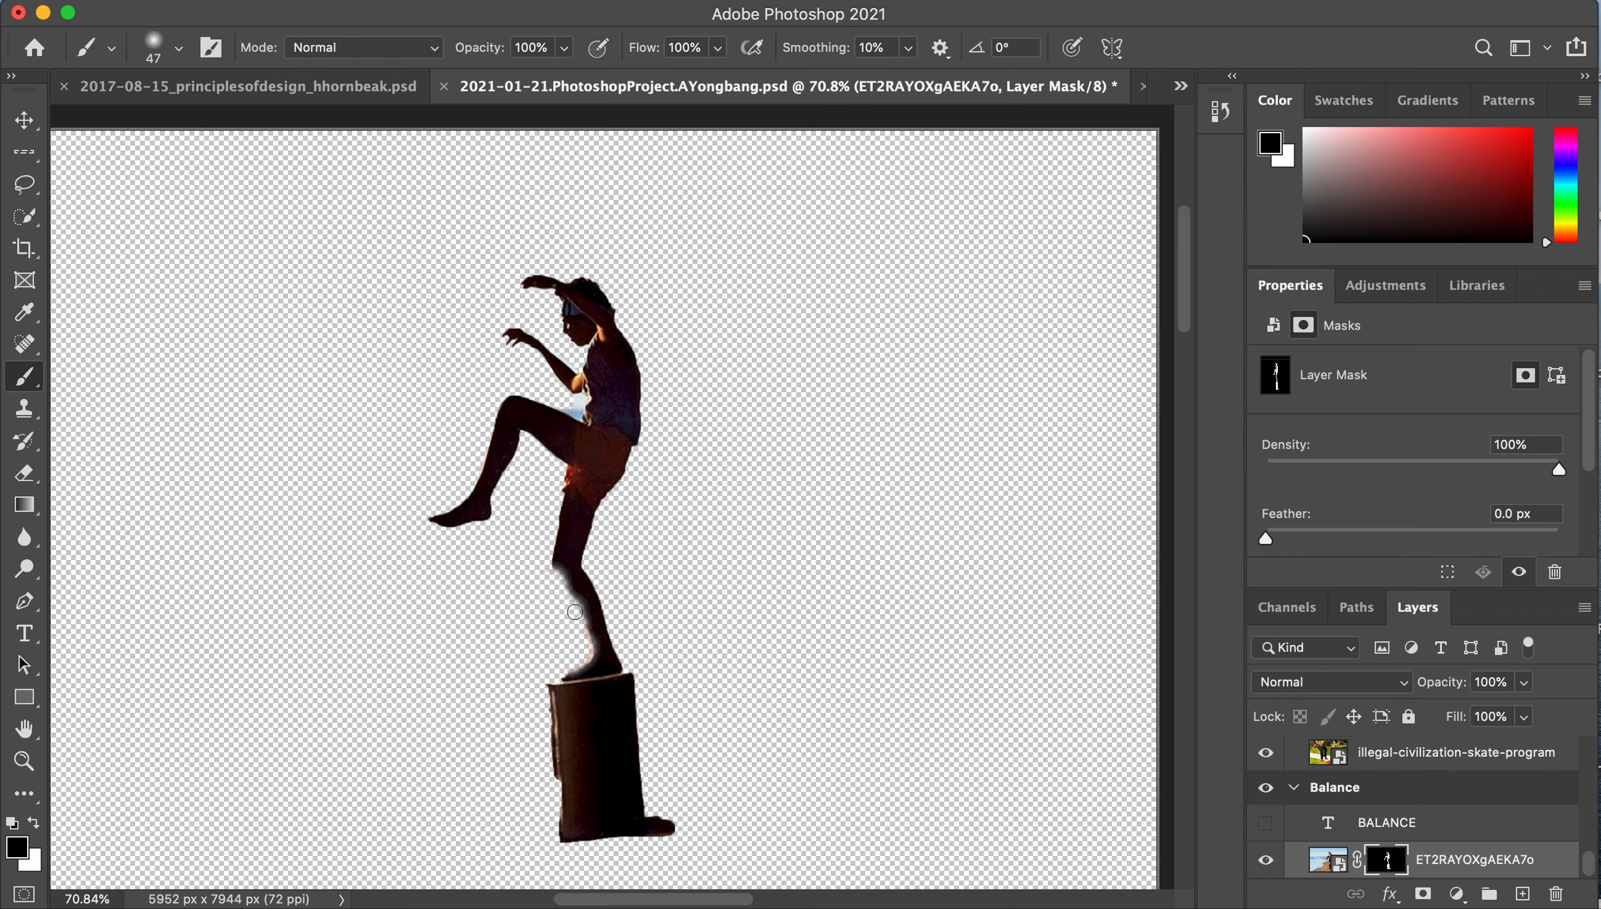
pyautogui.moveTo(33, 836)
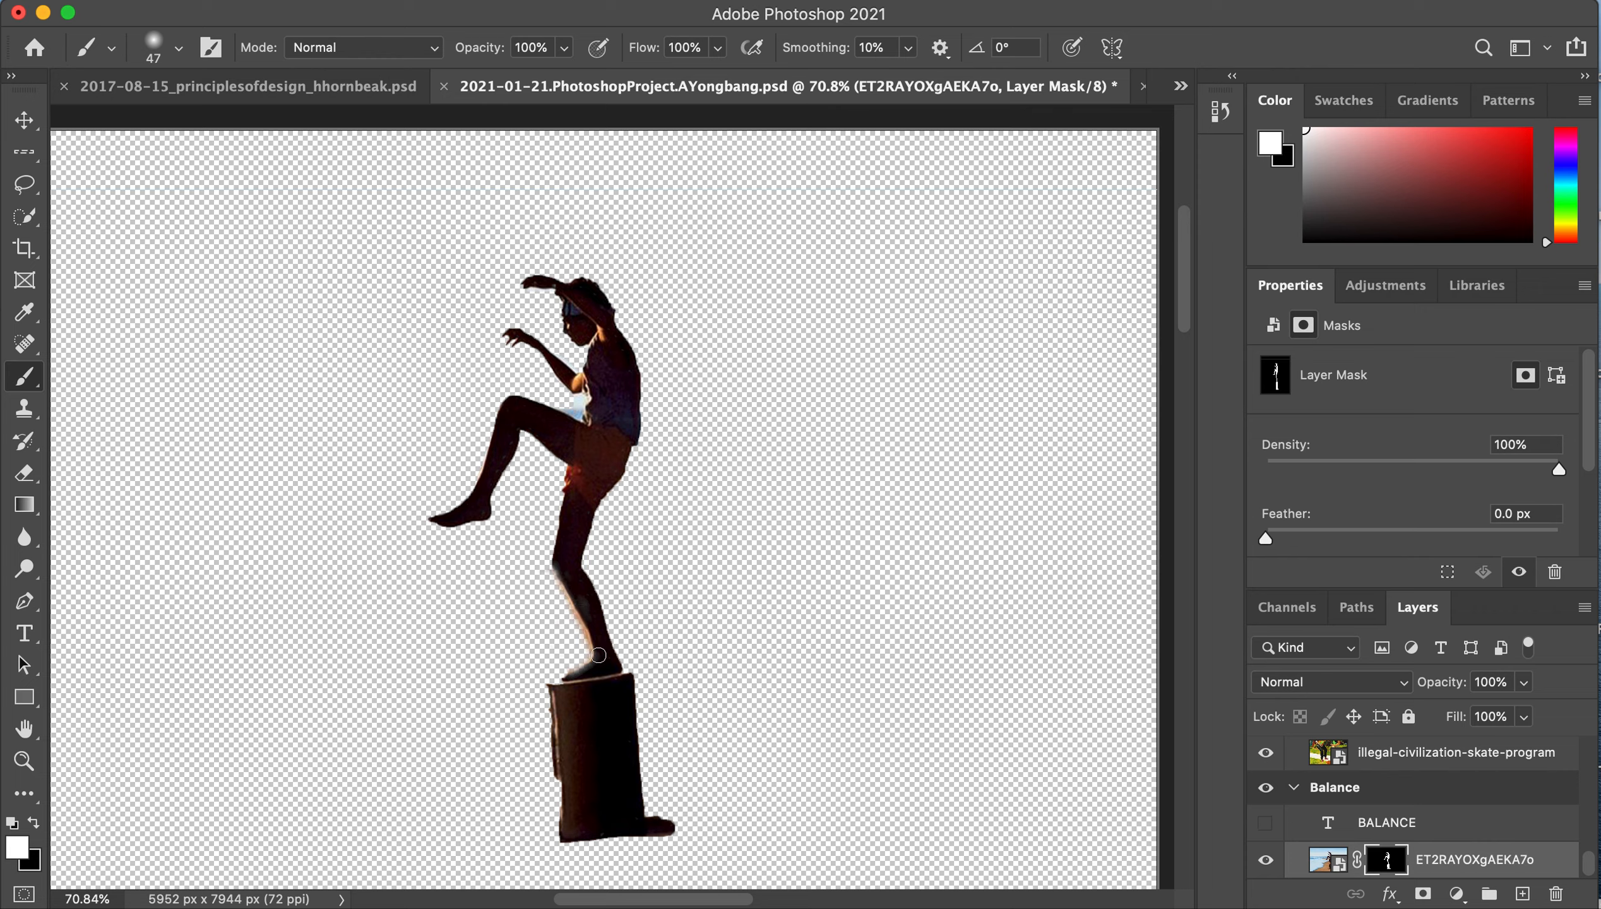
pyautogui.moveTo(226, 166)
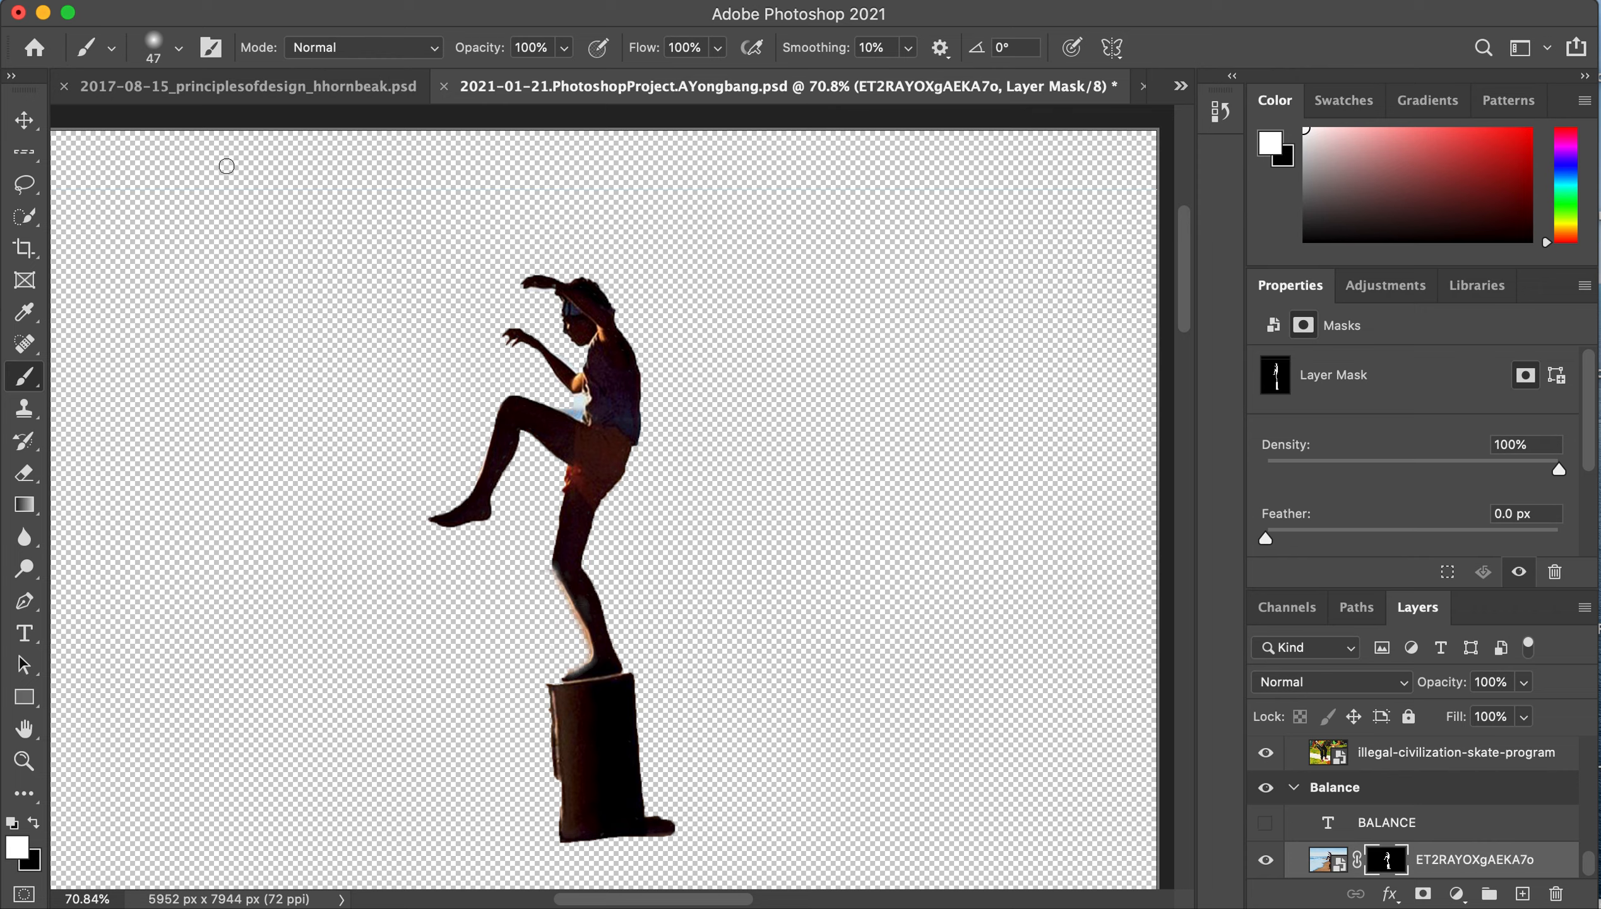
# - Shrink the brush to 19 px in the Brush preset picker
pyautogui.click(179, 48)
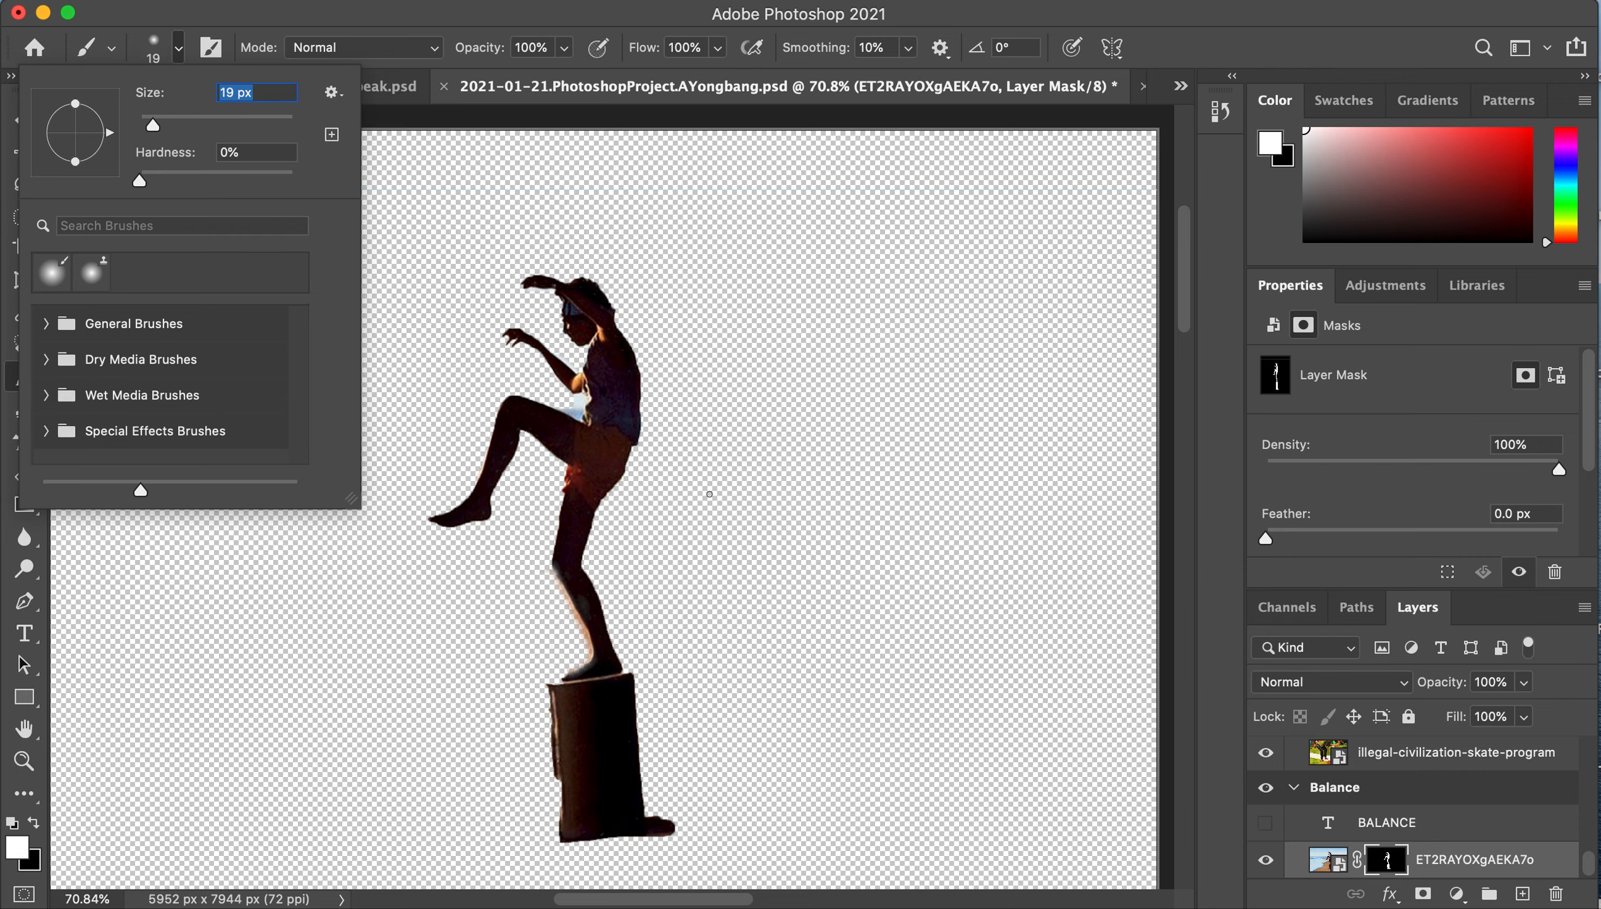
pyautogui.click(692, 502)
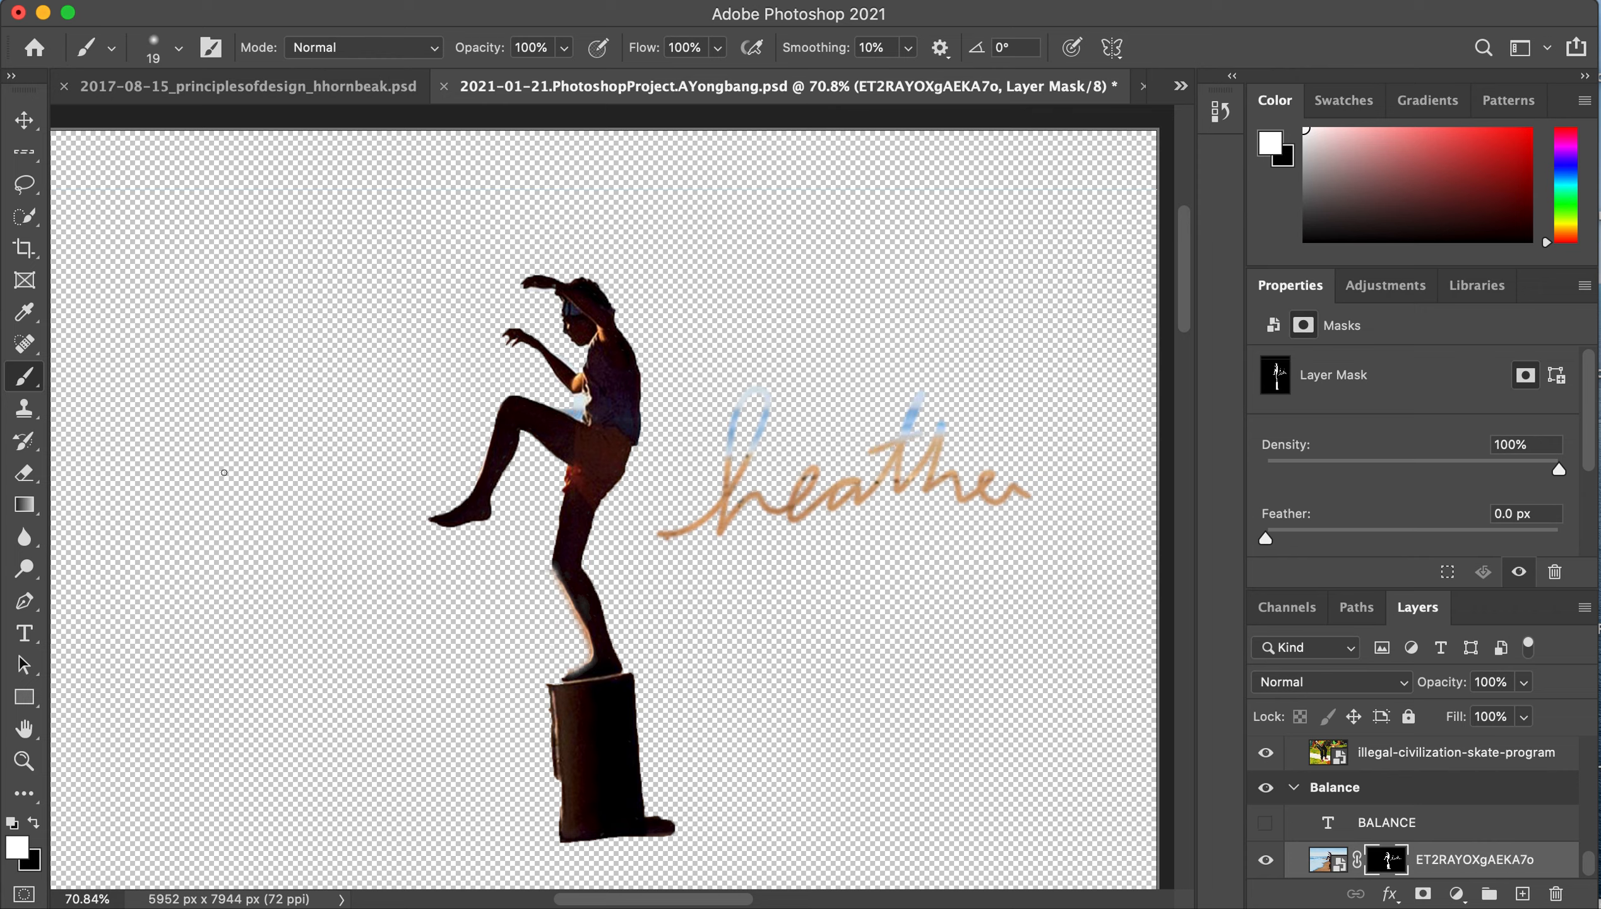
pyautogui.moveTo(114, 616)
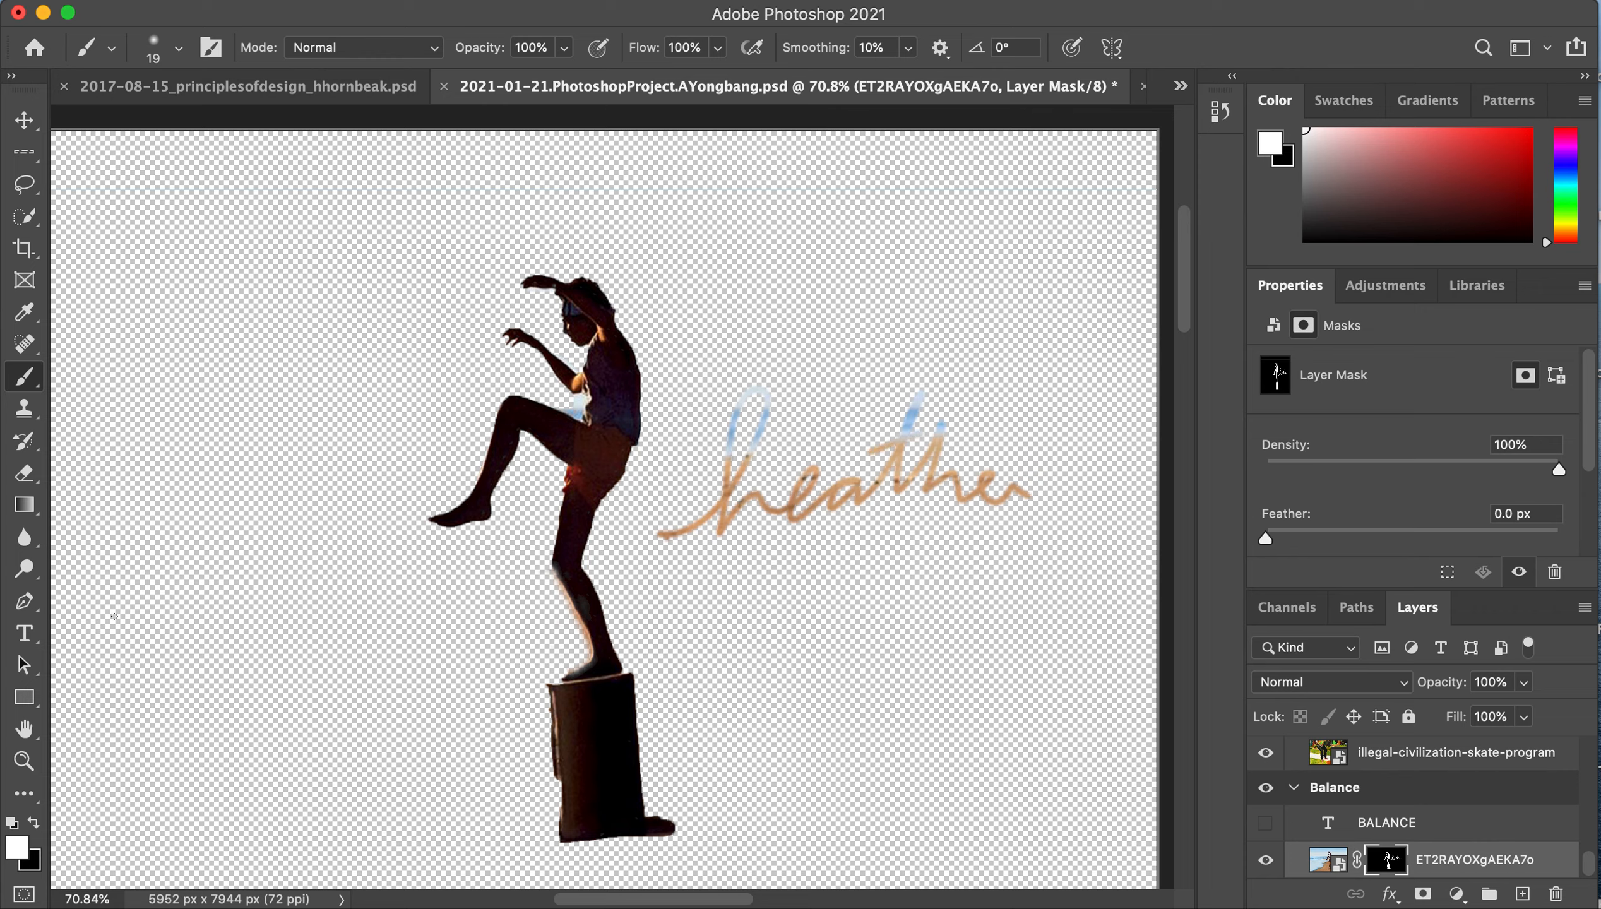
pyautogui.moveTo(20, 154)
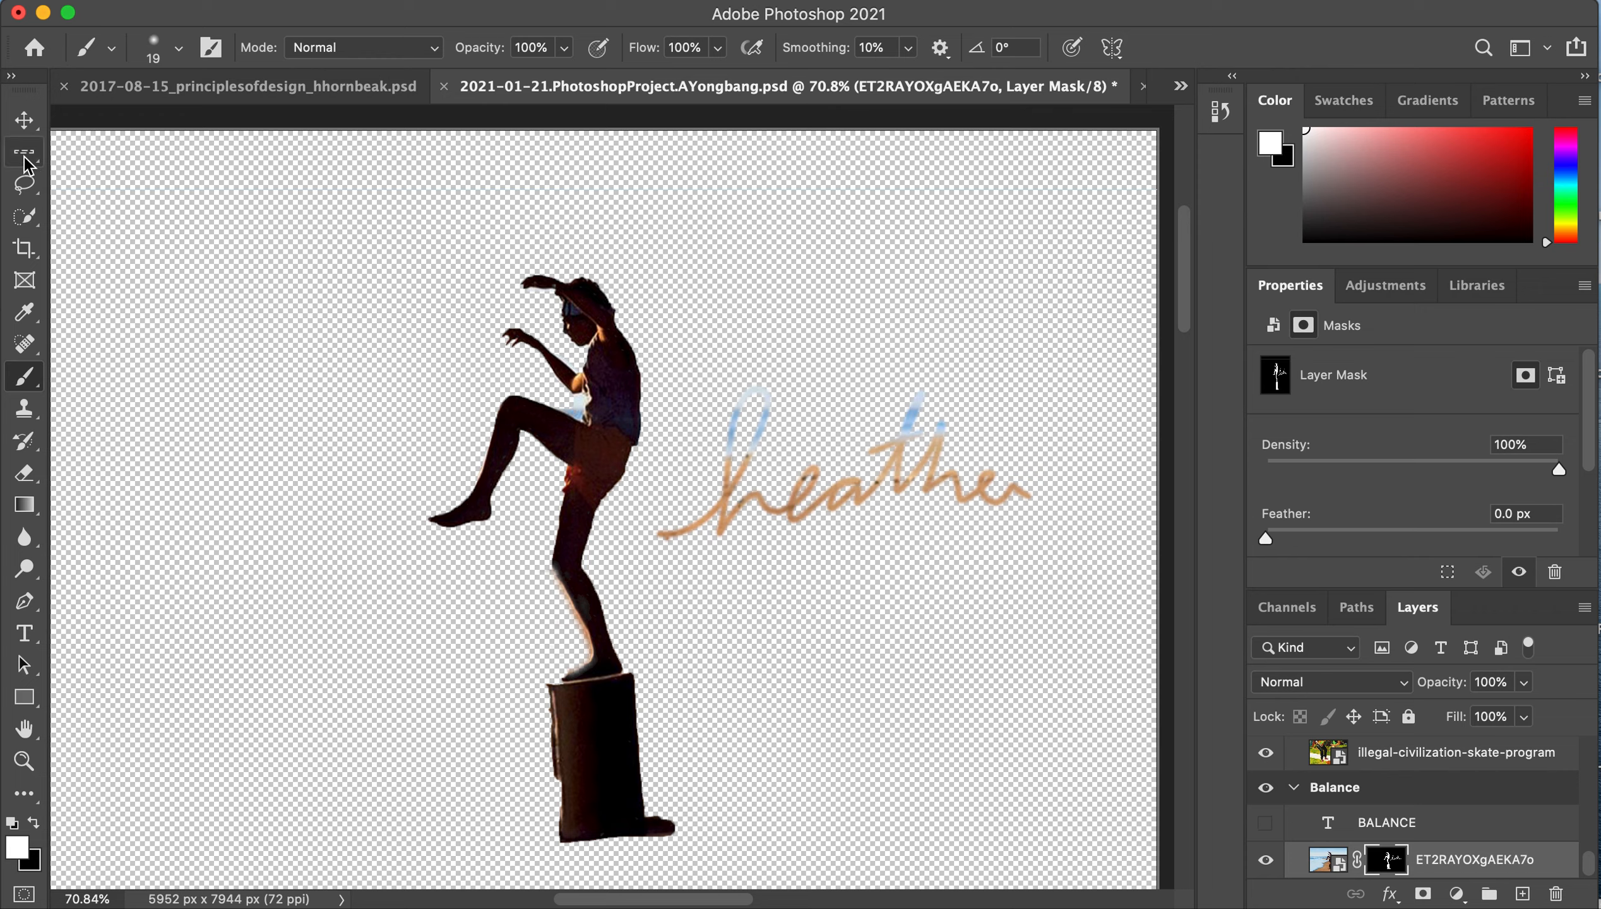
# - Choose the Elliptical Marquee tool and delete the figure's layer mask
pyautogui.click(21, 150)
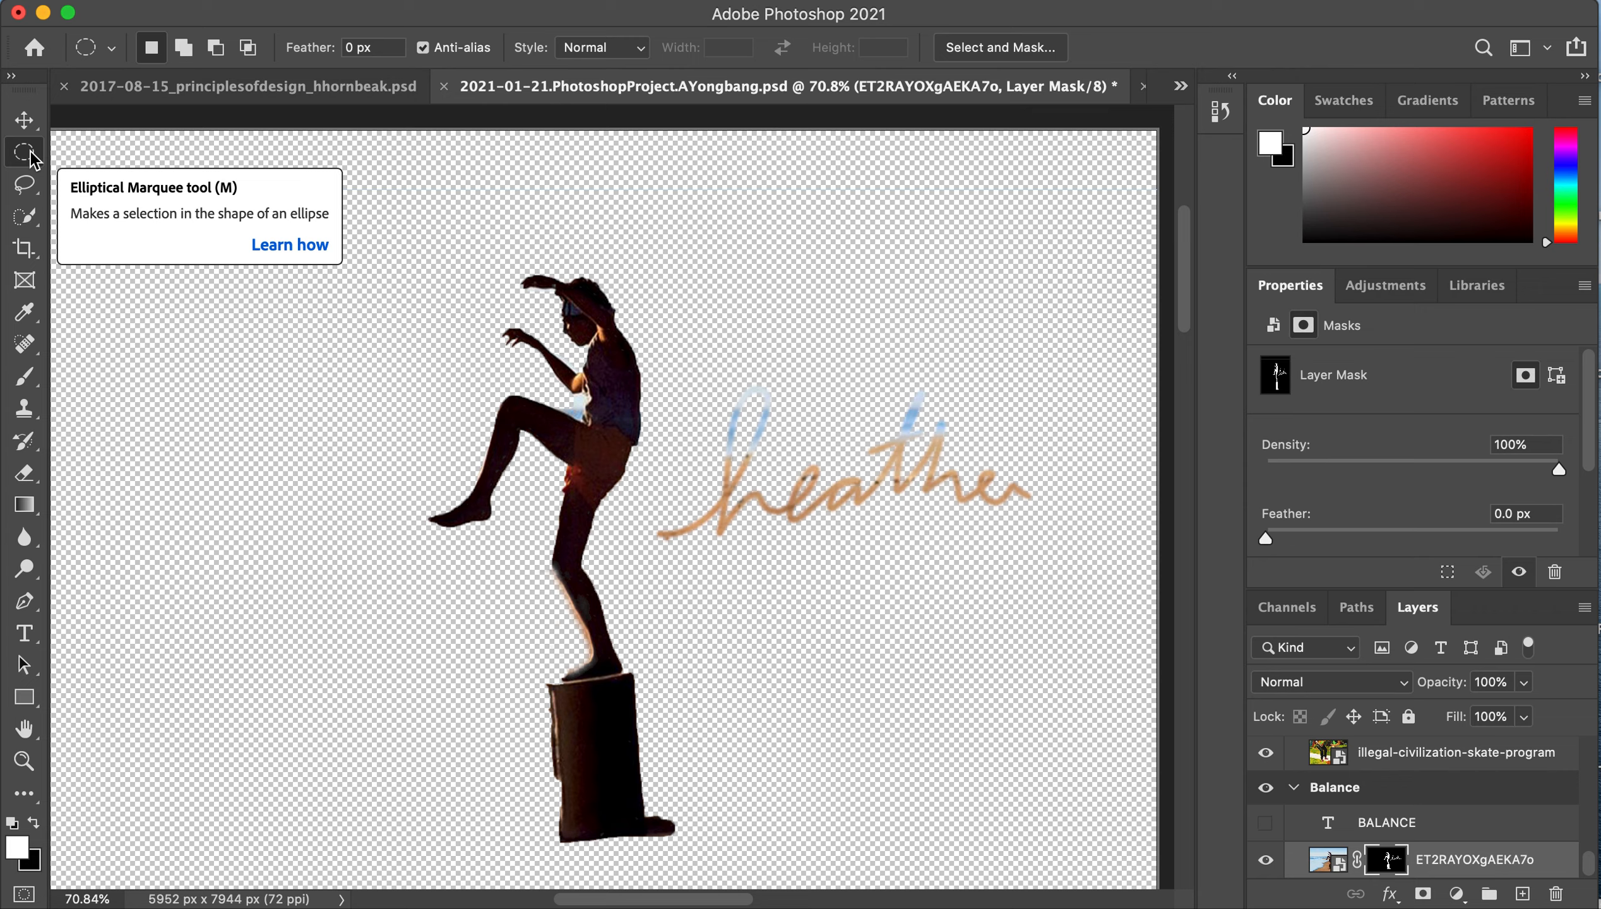
pyautogui.moveTo(1432, 881)
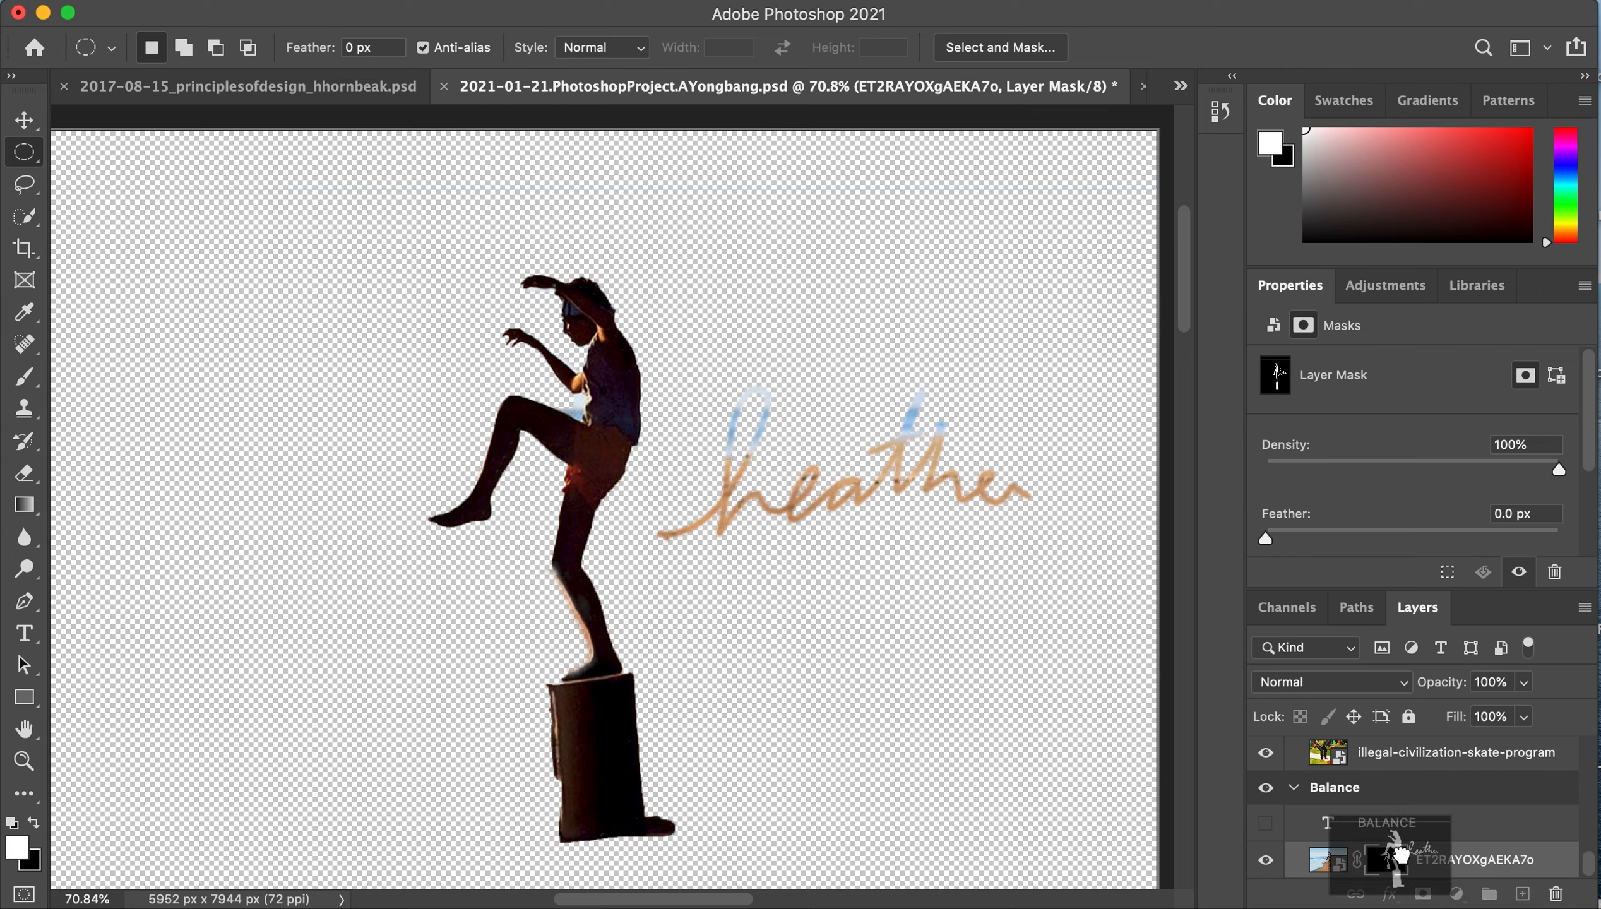
pyautogui.click(1319, 860)
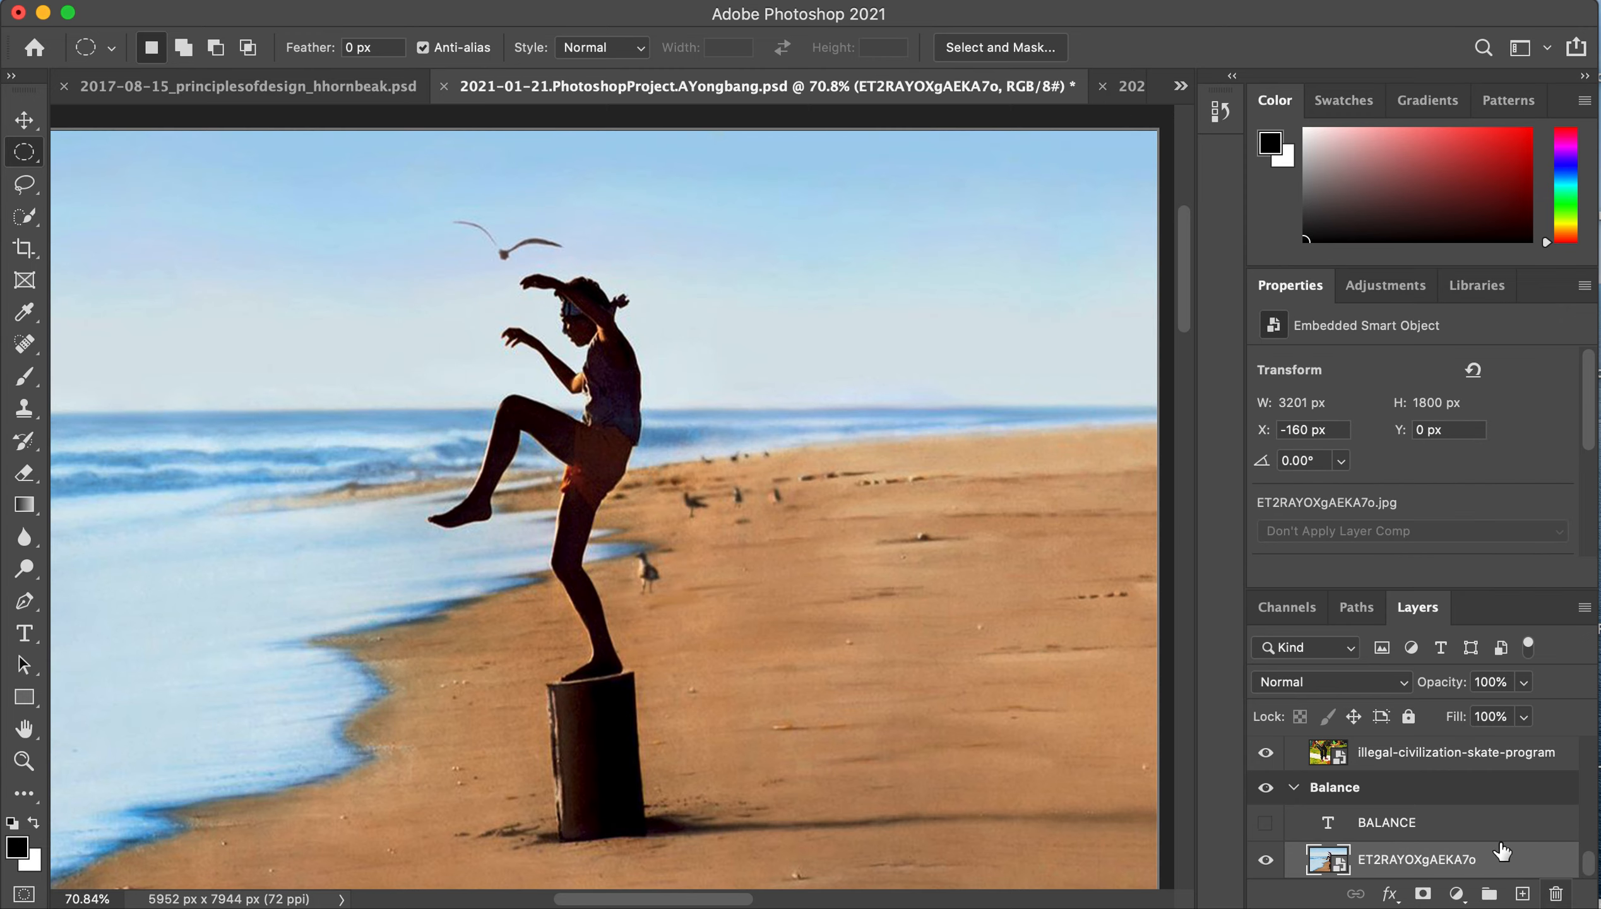
pyautogui.moveTo(453, 441)
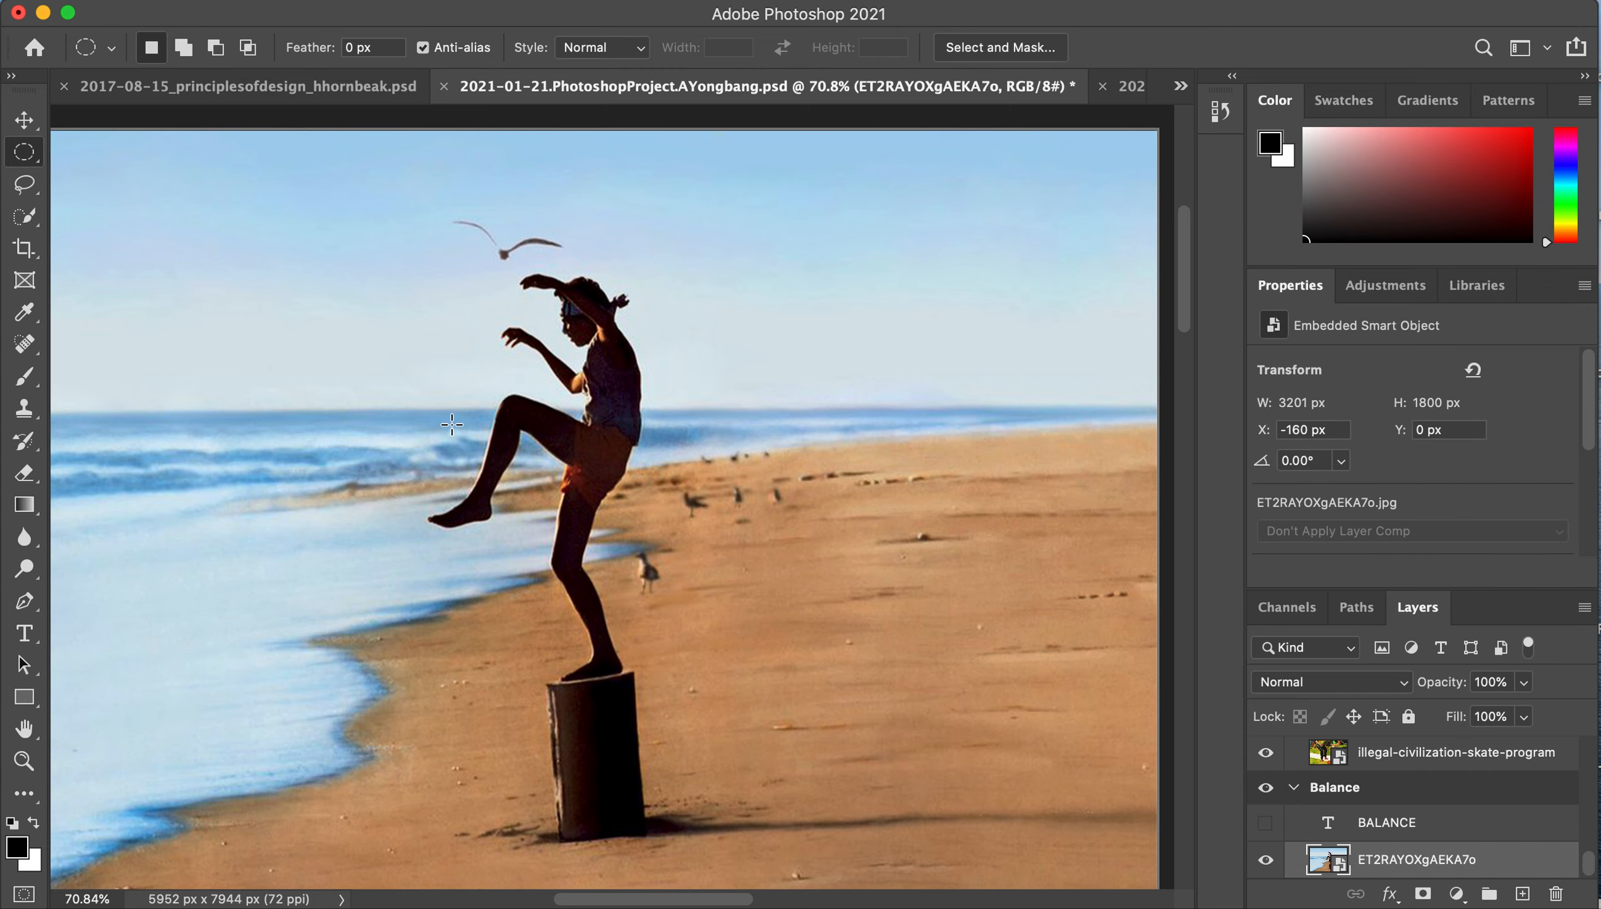
pyautogui.moveTo(502, 230)
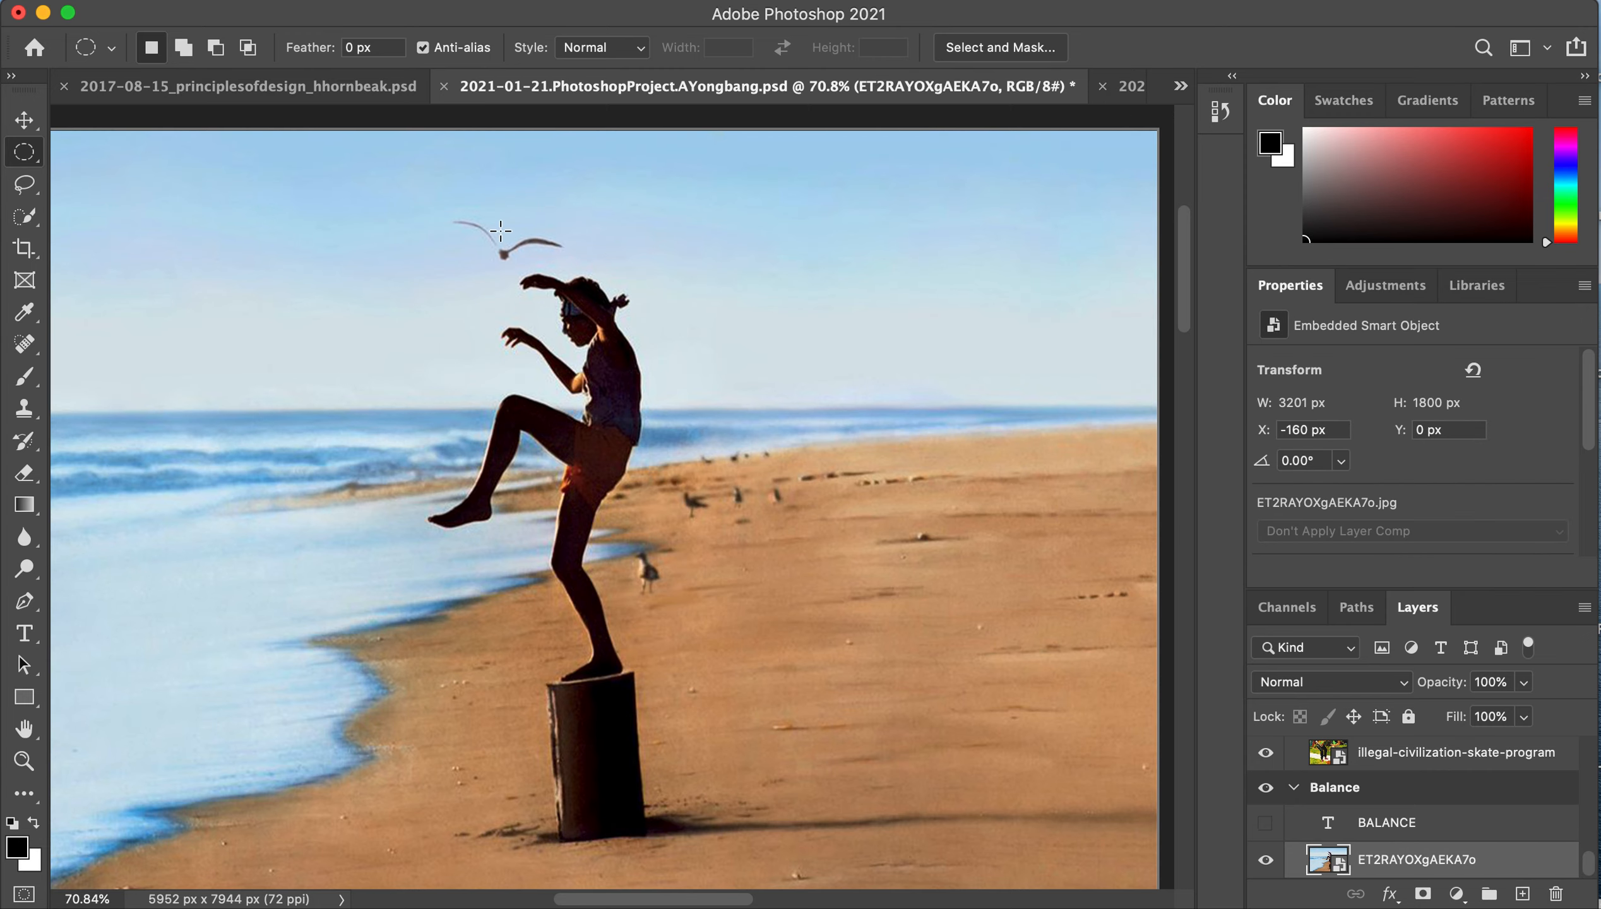
pyautogui.moveTo(394, 245)
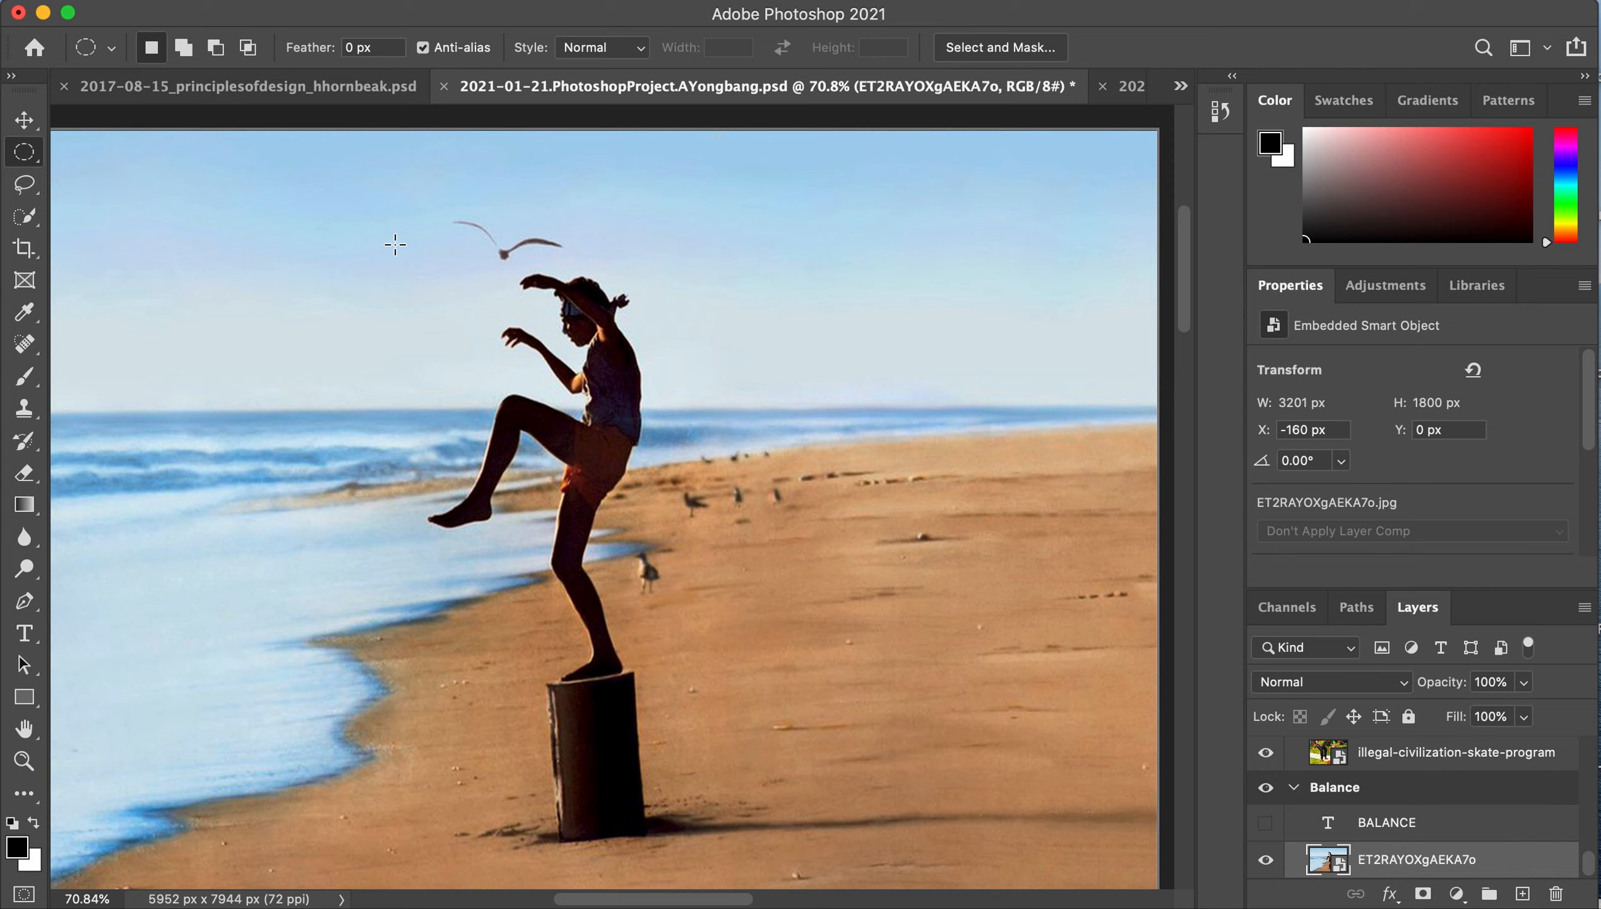
pyautogui.moveTo(371, 229)
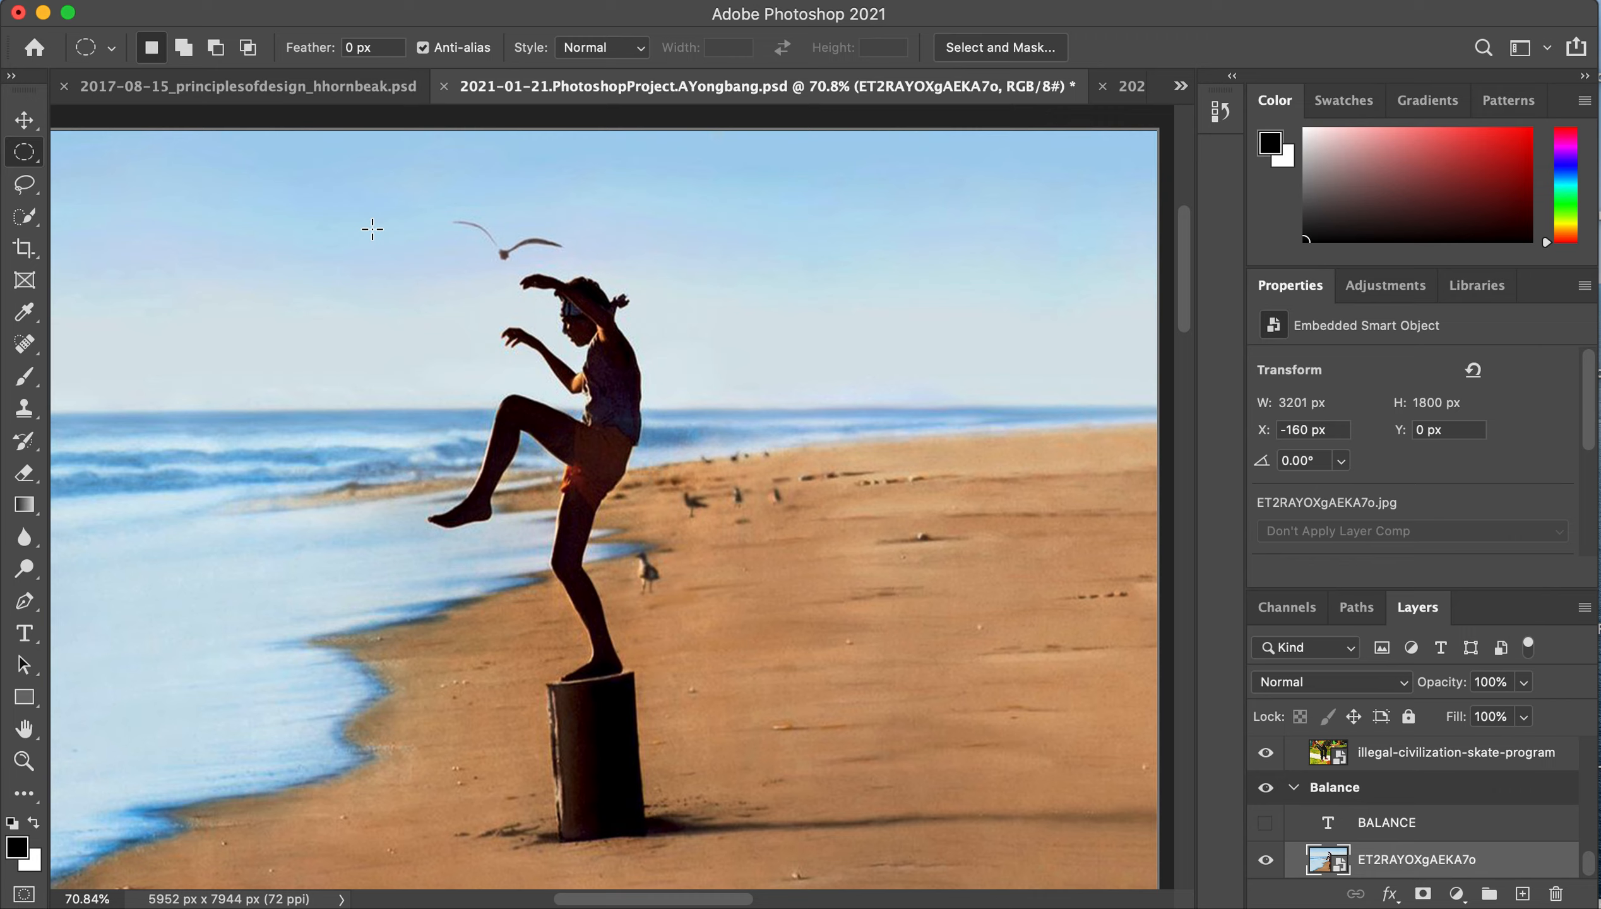
# - Draw a circular selection enclosing the girl and seagull, masking the photo to that circle
pyautogui.moveTo(371, 228); pyautogui.dragTo(569, 416)
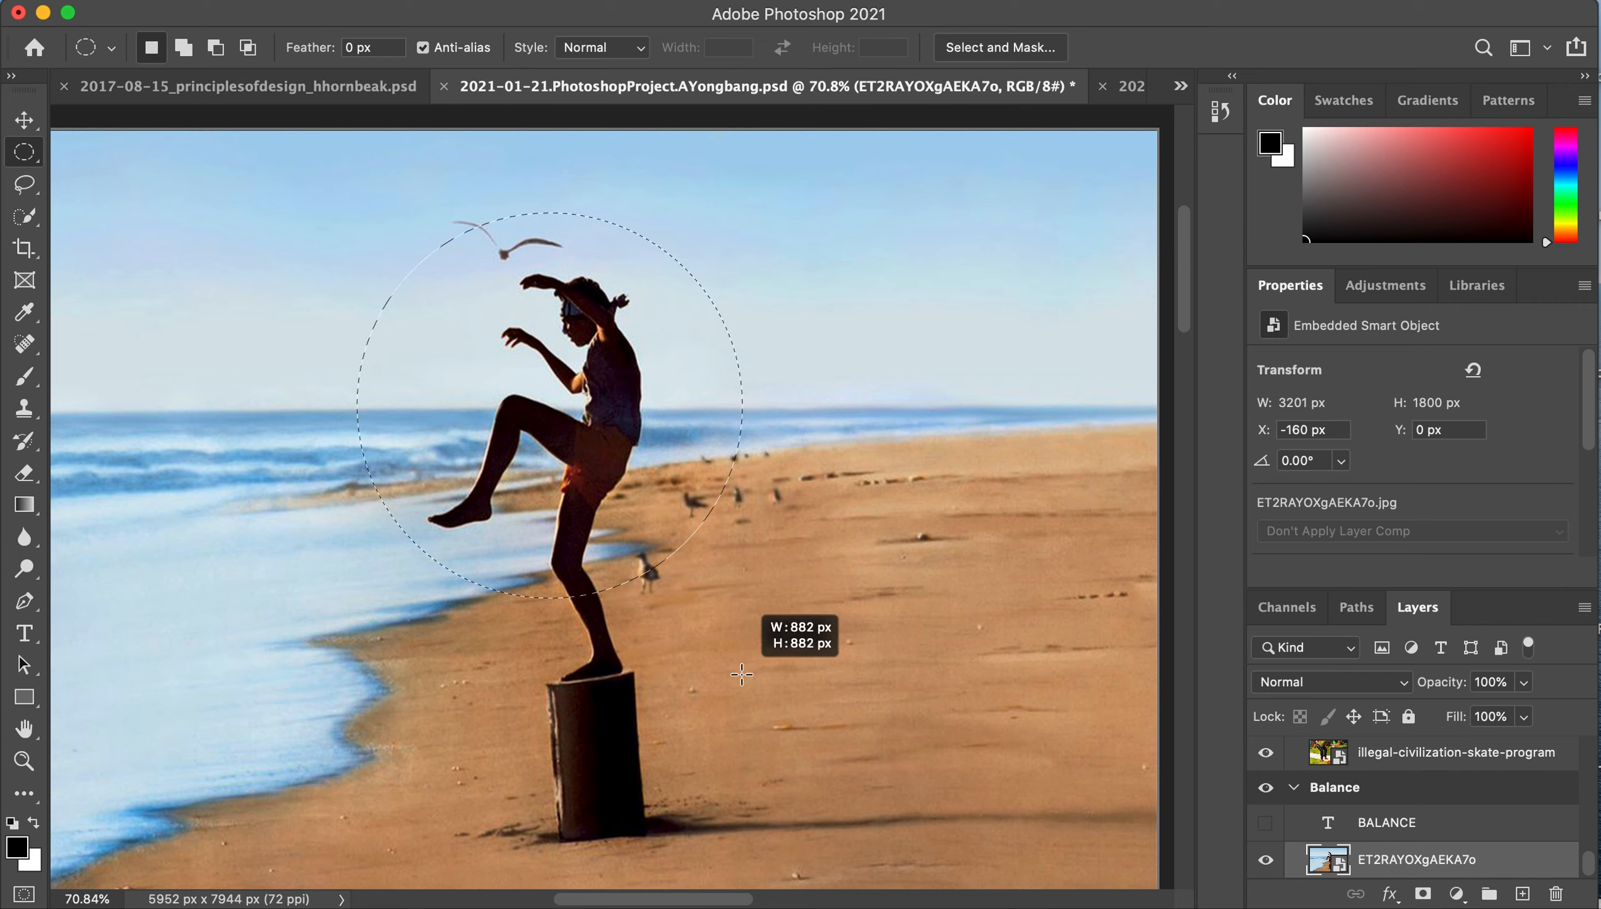
pyautogui.moveTo(741, 673); pyautogui.dragTo(814, 752)
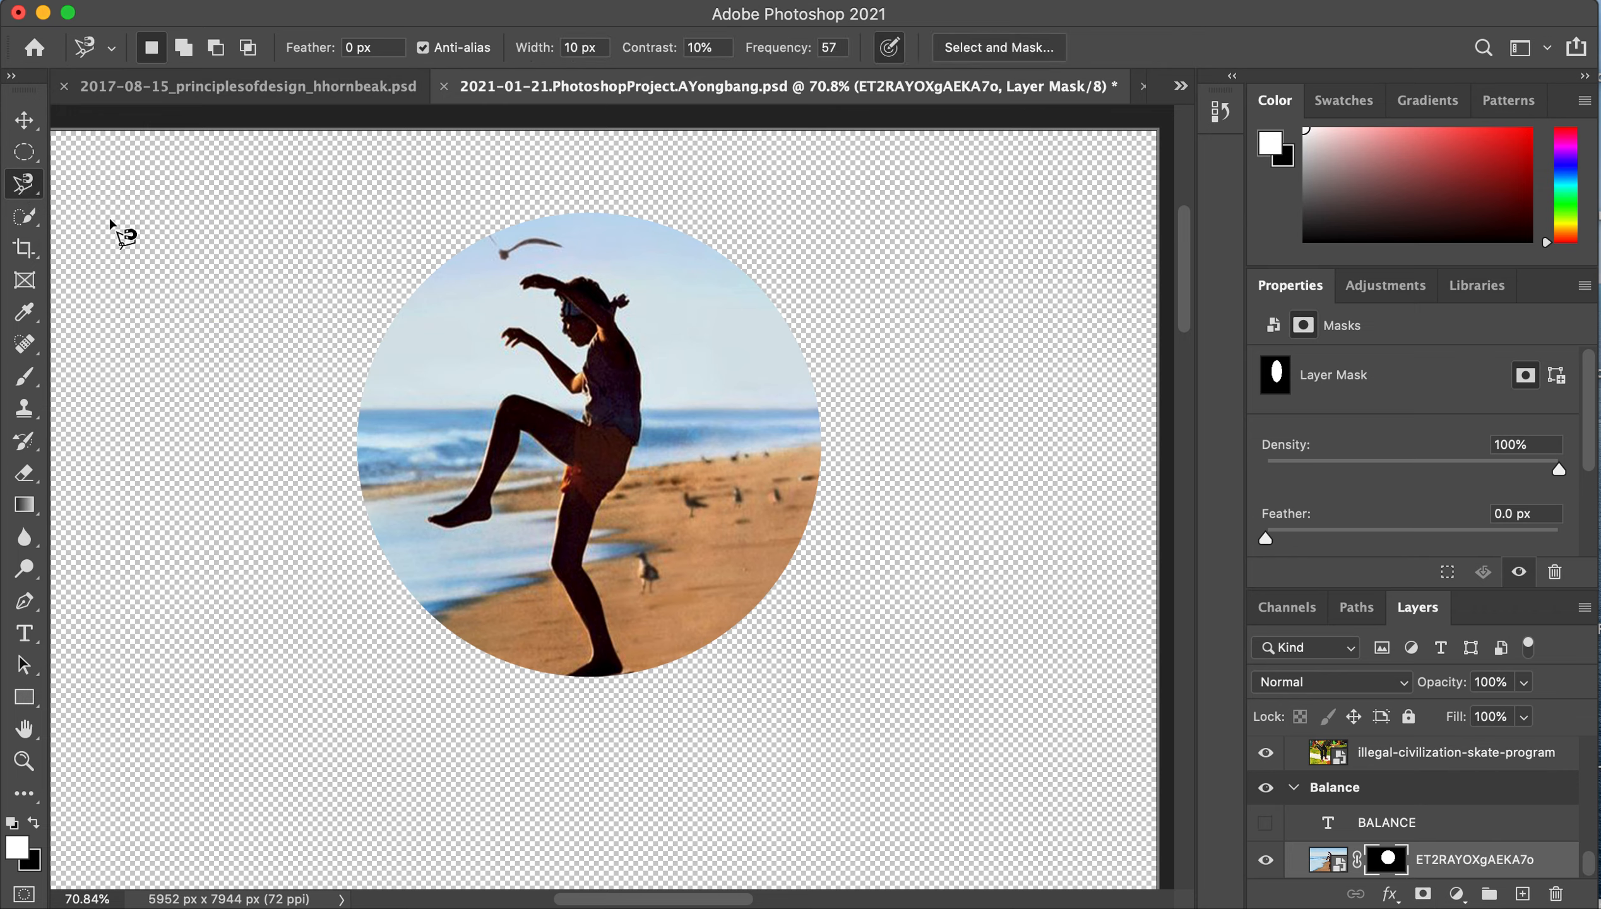
pyautogui.moveTo(473, 536)
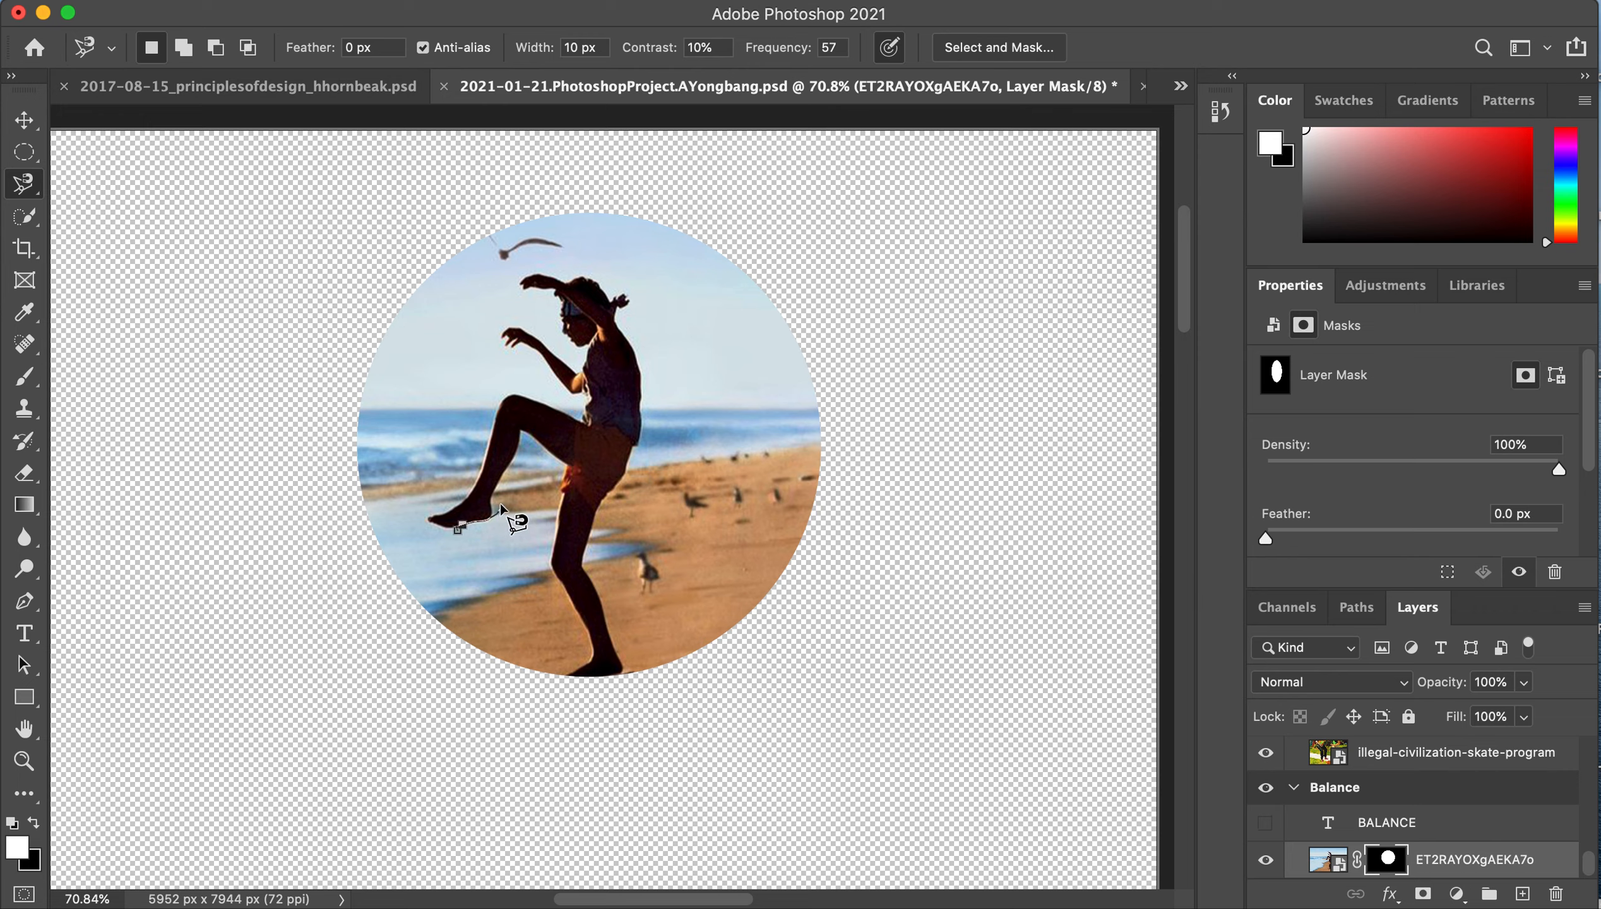
# - Trace a magnetic lasso outline along the raised leg and down the standing leg
pyautogui.moveTo(500, 516); pyautogui.dragTo(536, 435)
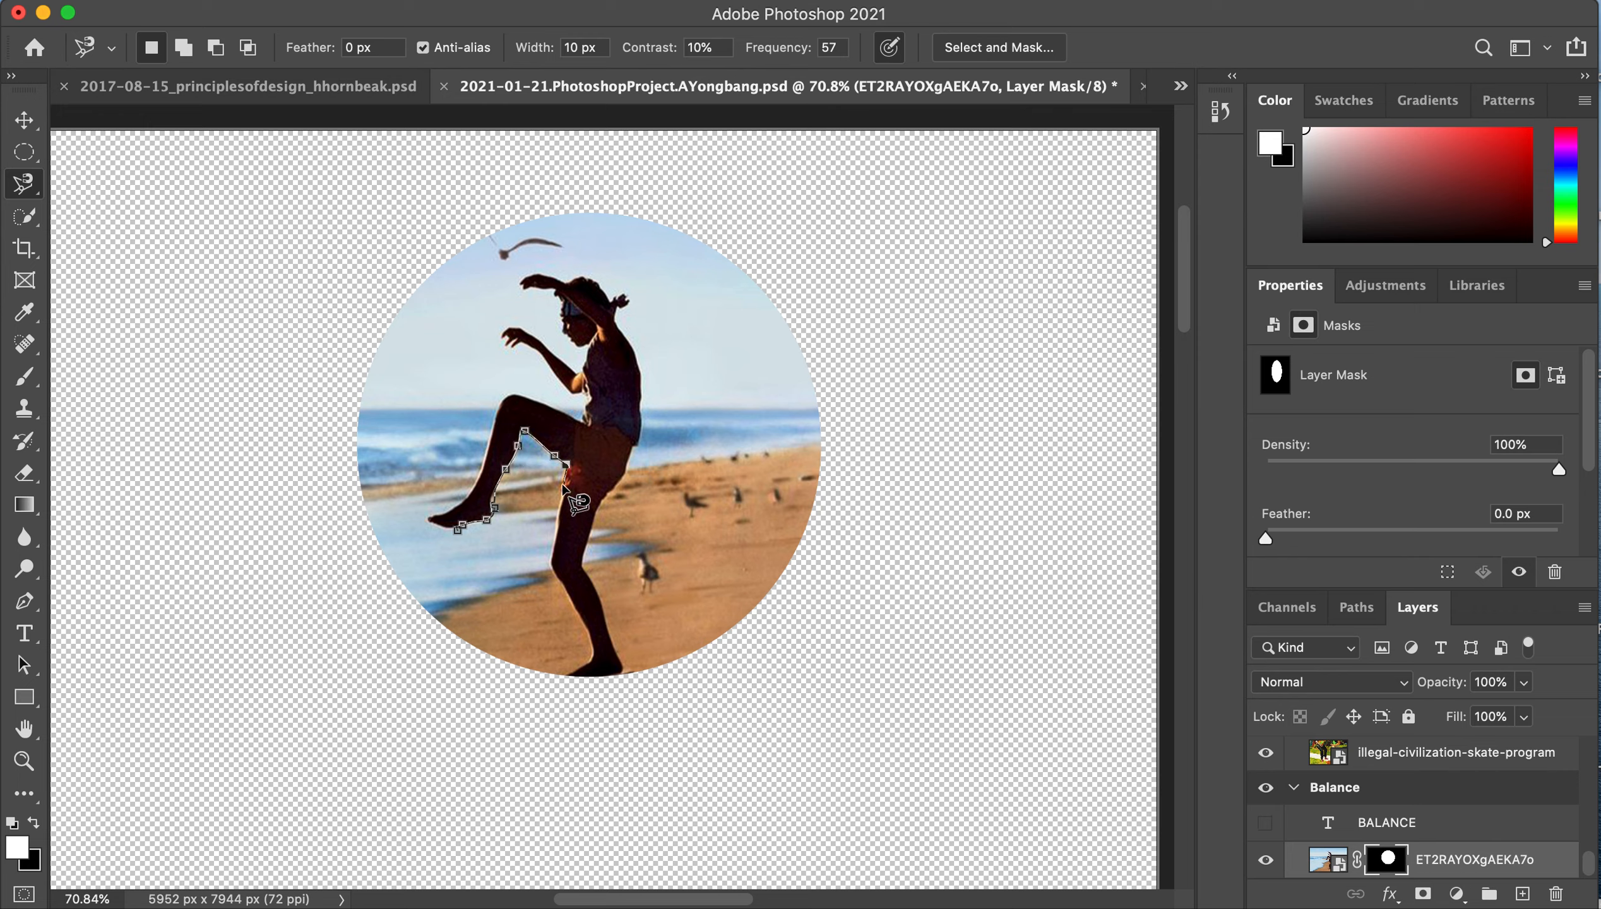
pyautogui.click(567, 618)
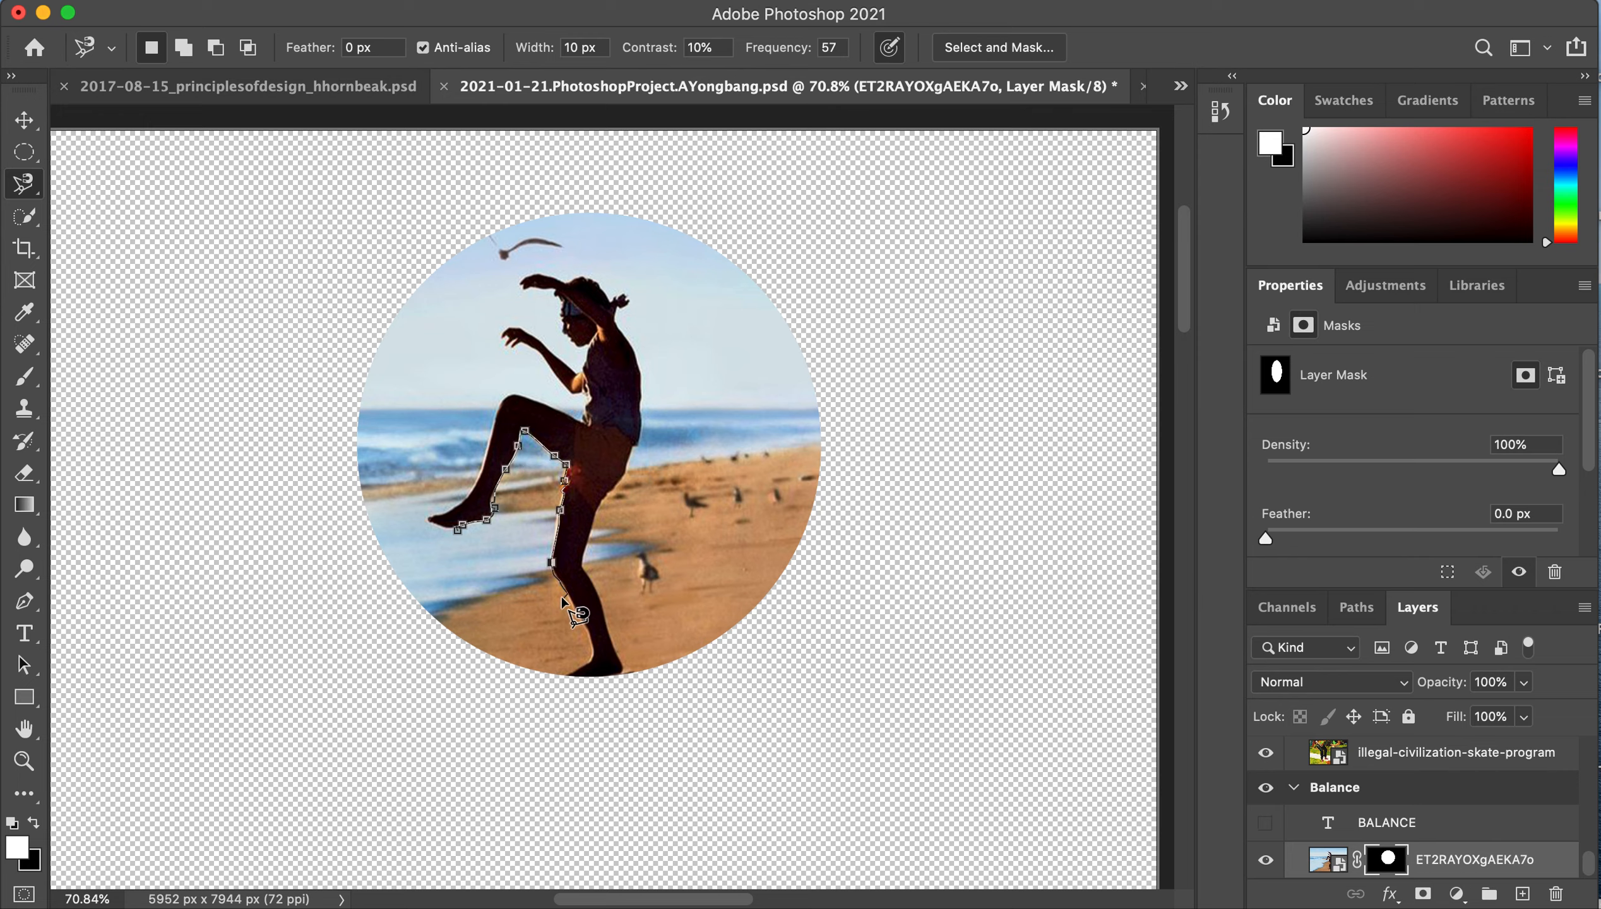
pyautogui.moveTo(578, 642)
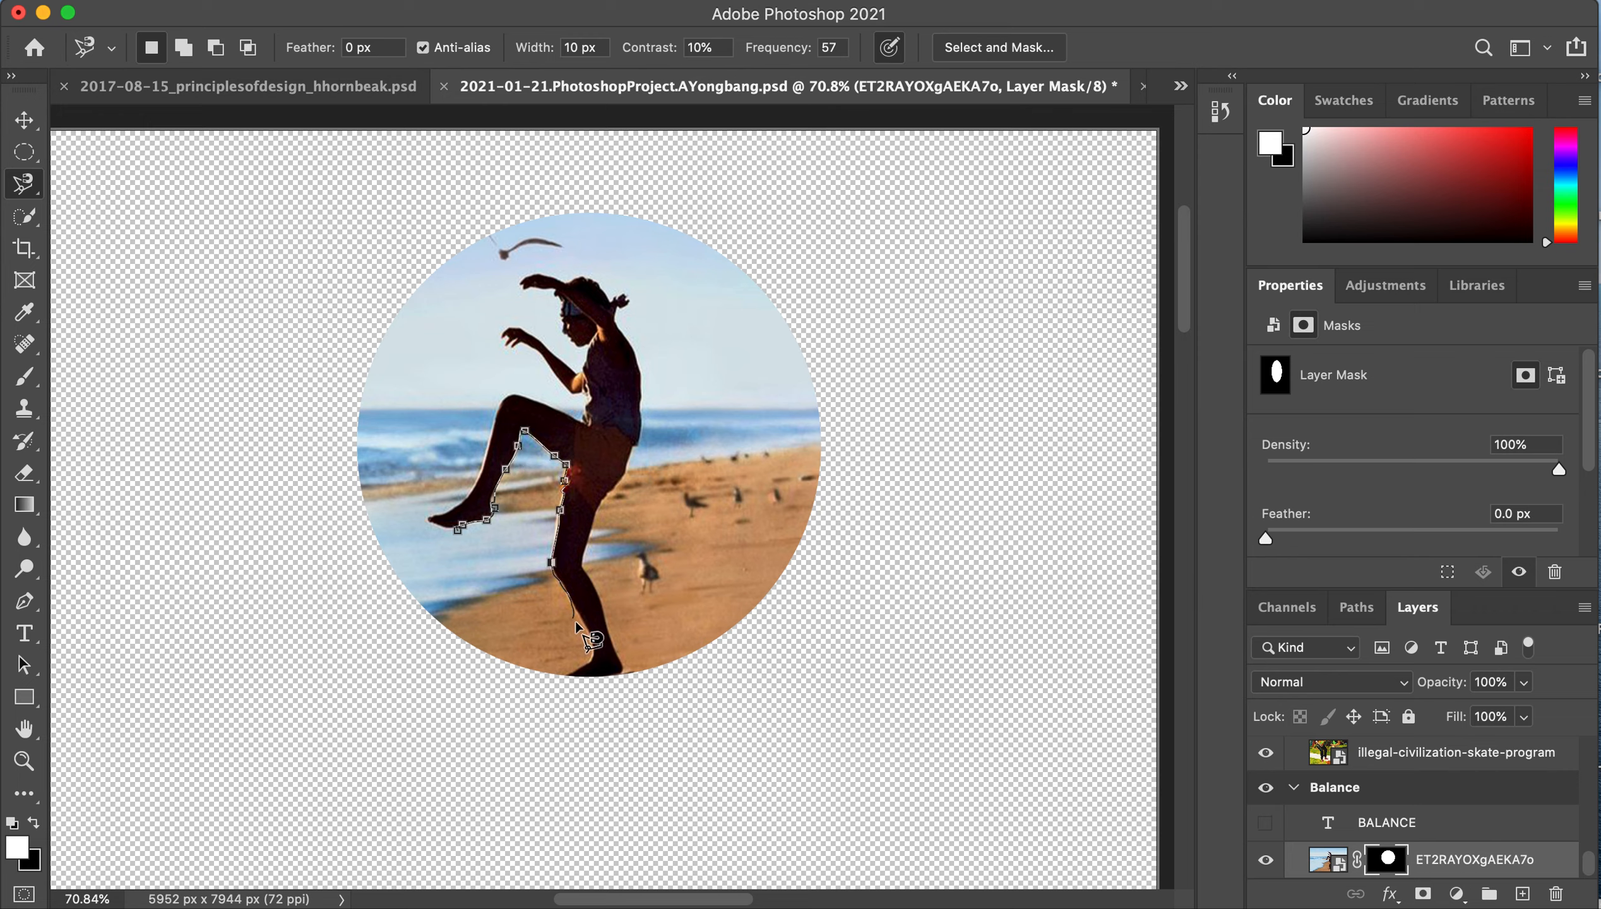